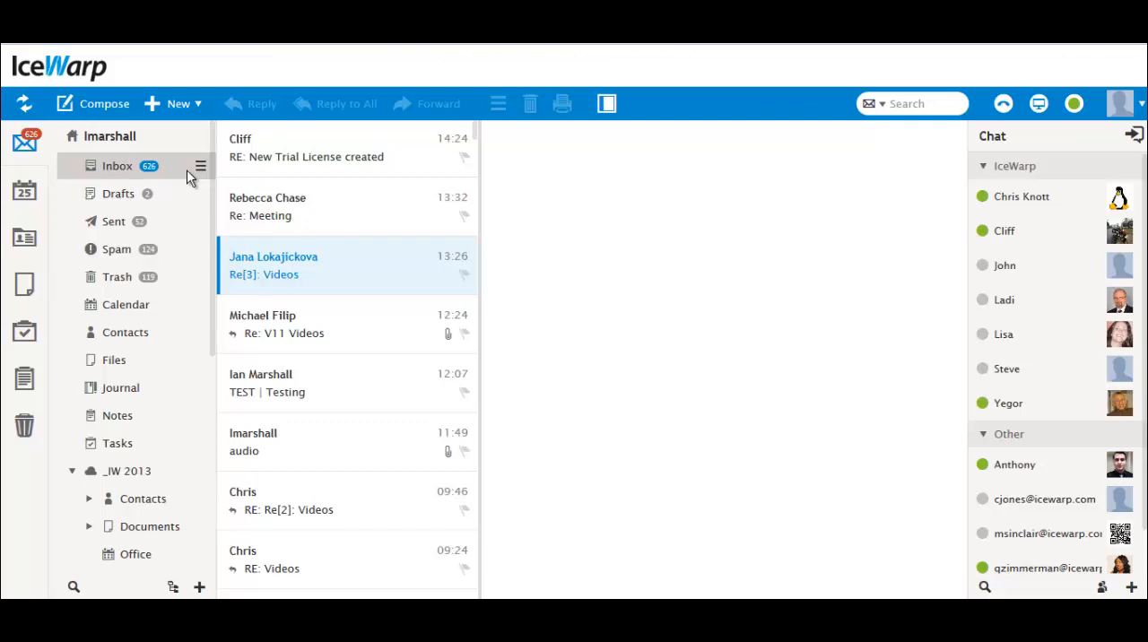
Open Cliff's 'RE: New Trial License created' message from the Inbox
left_click(201, 165)
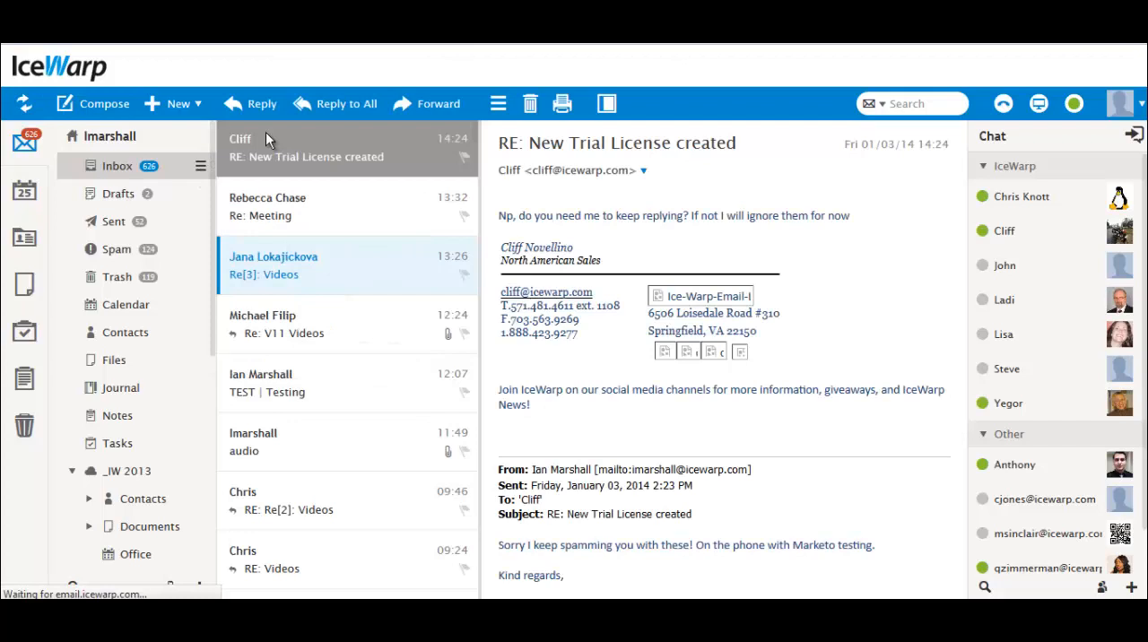
left_click(498, 104)
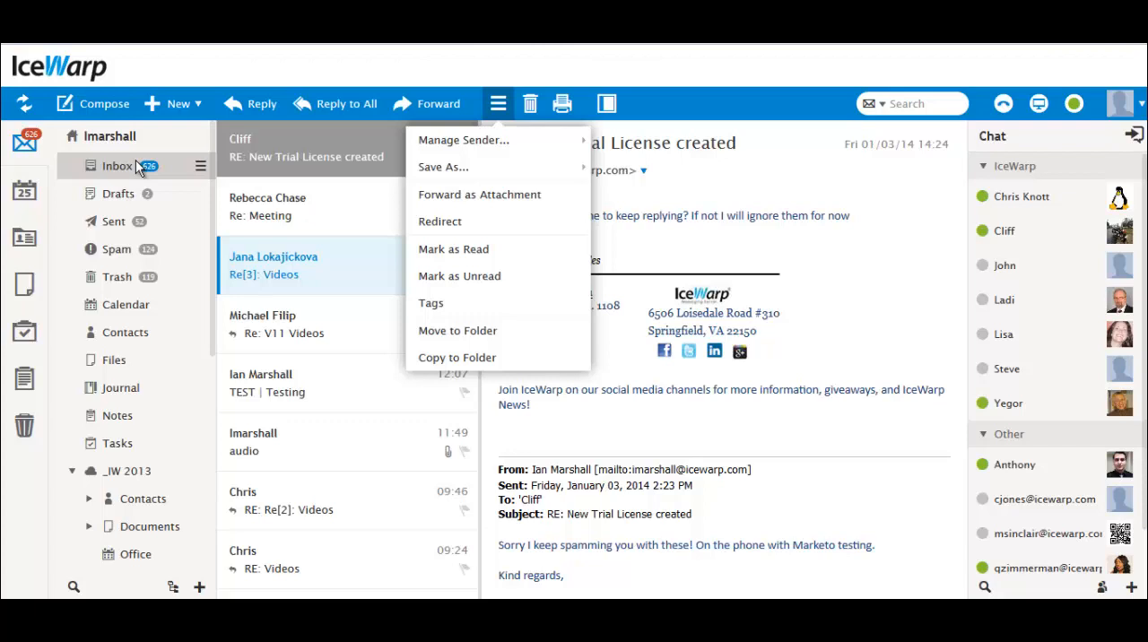
Show the Inbox folder actions and dismiss them without choosing one
right_click(118, 165)
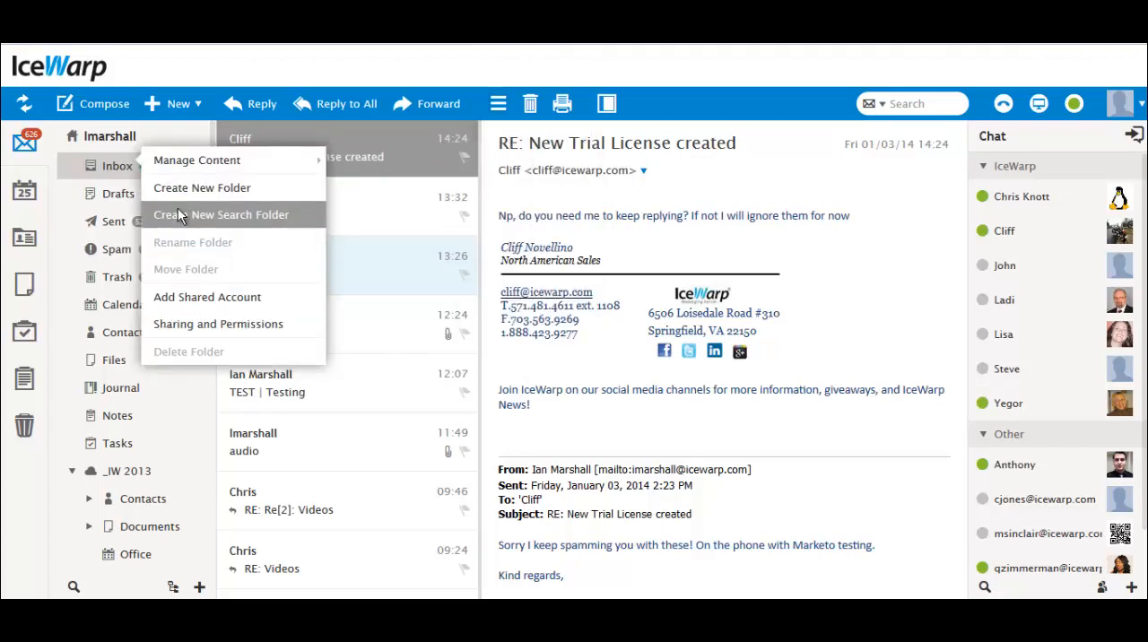
left_click(218, 215)
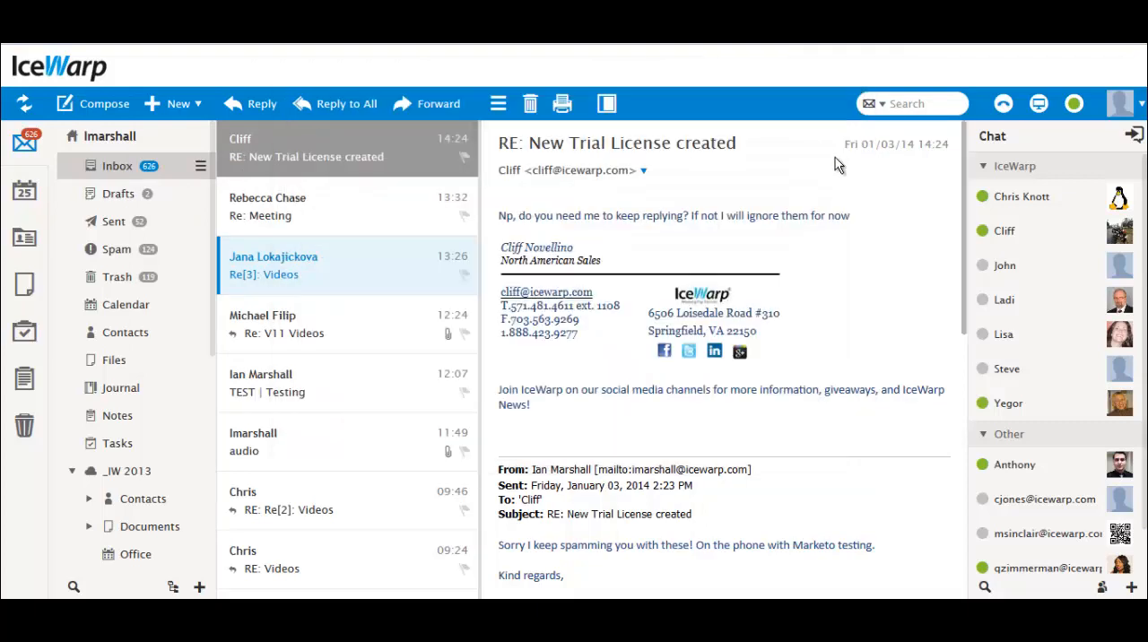
Search for messages with 'meeting' in the Subject, then reopen the detailed search form
left_click(915, 104)
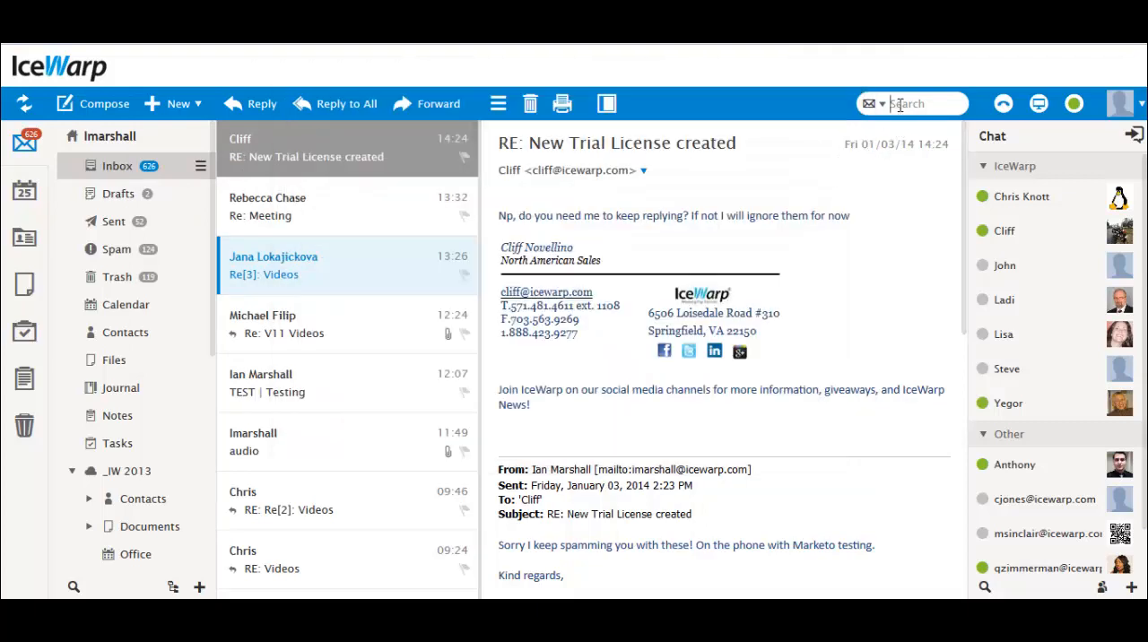
left_click(911, 104)
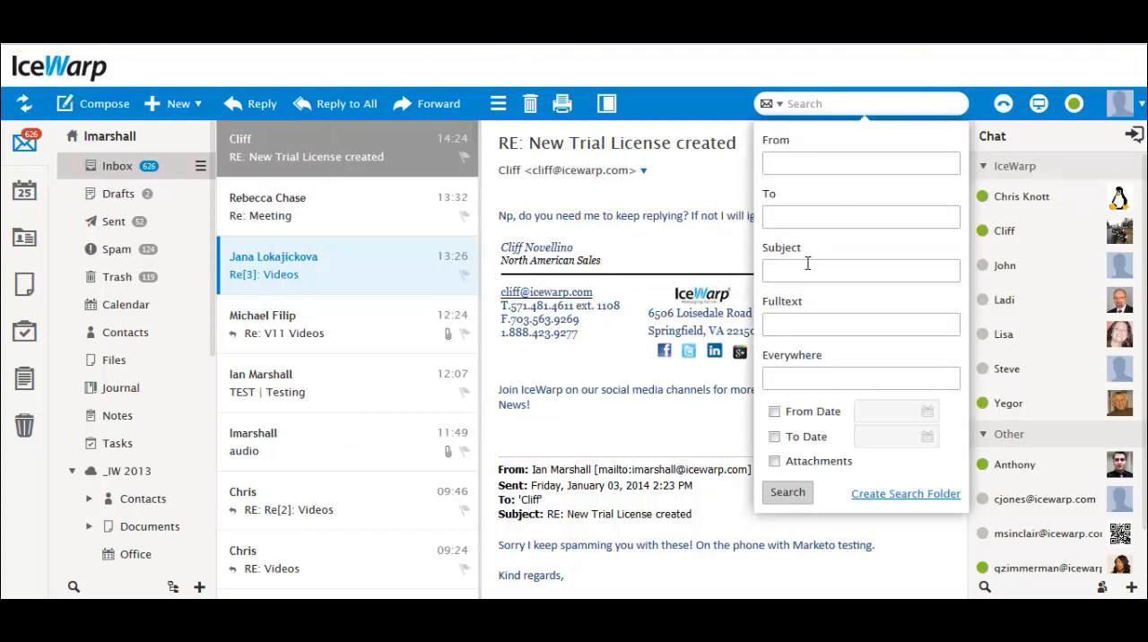
type("meeting")
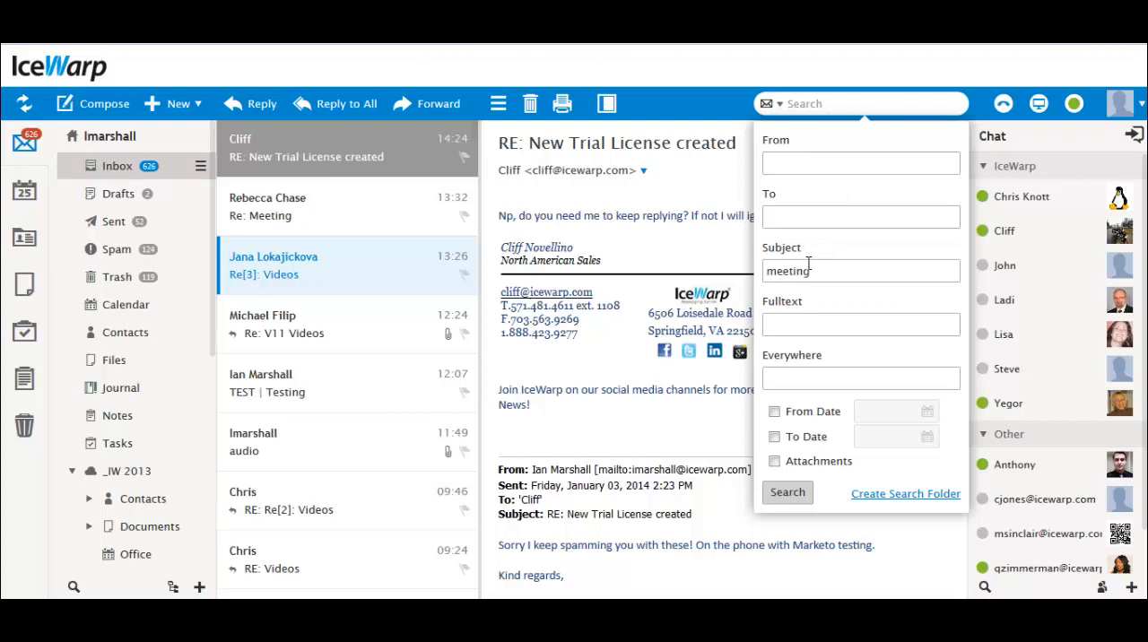
left_click(786, 492)
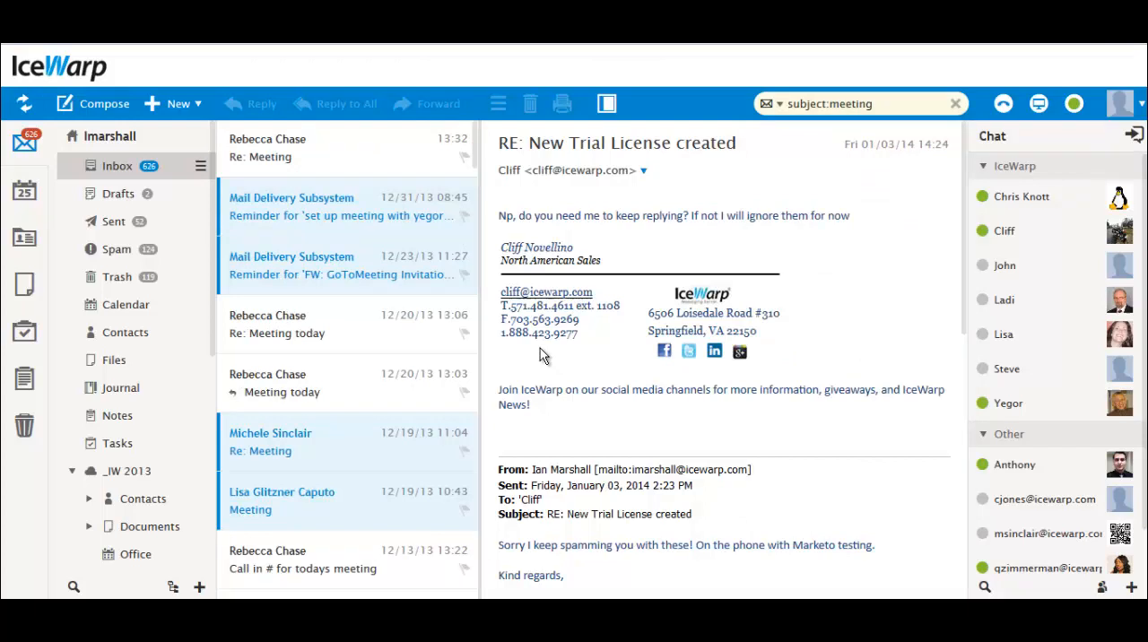
mouse_move(603, 332)
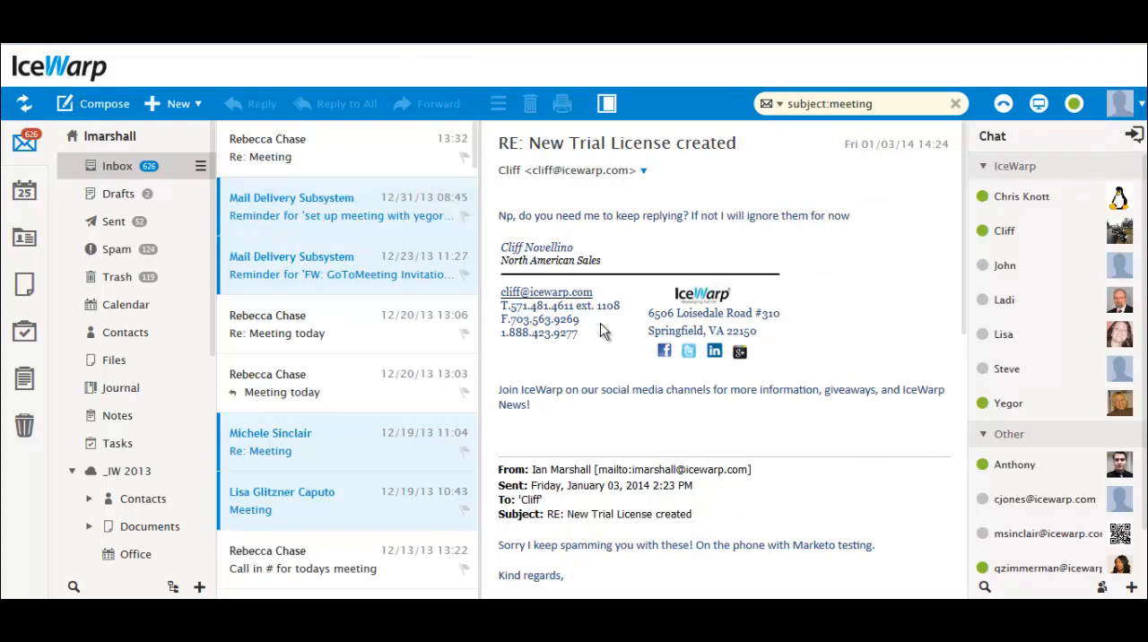
left_click(773, 104)
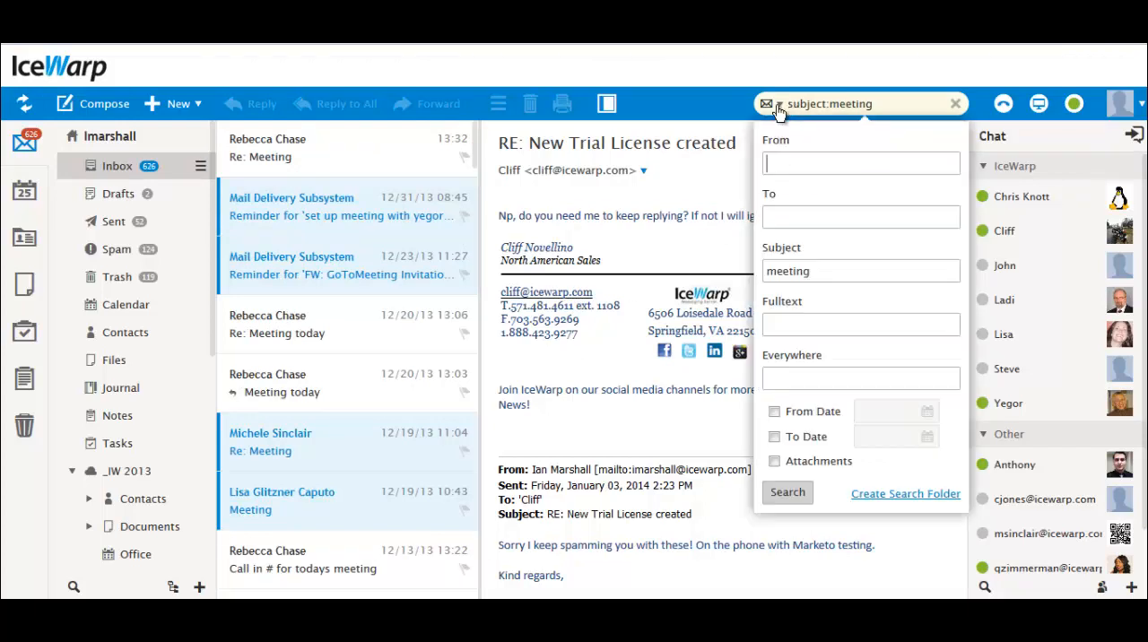
mouse_move(886, 499)
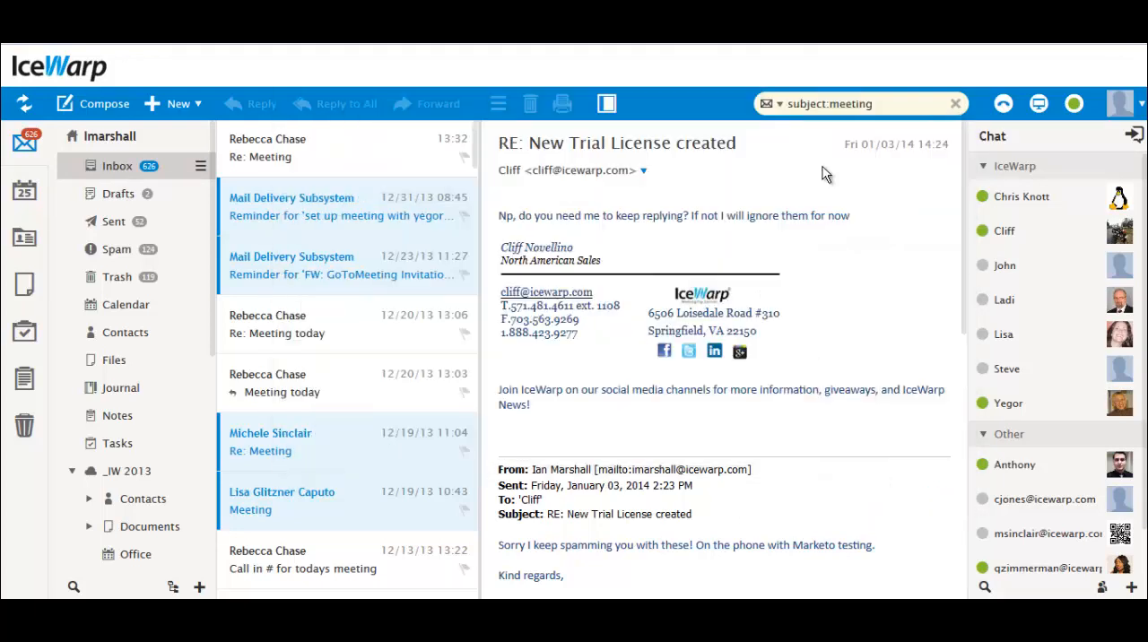
Filter the folder tree by 'public' and bring up the account menu from the avatar
left_click(116, 587)
type("public")
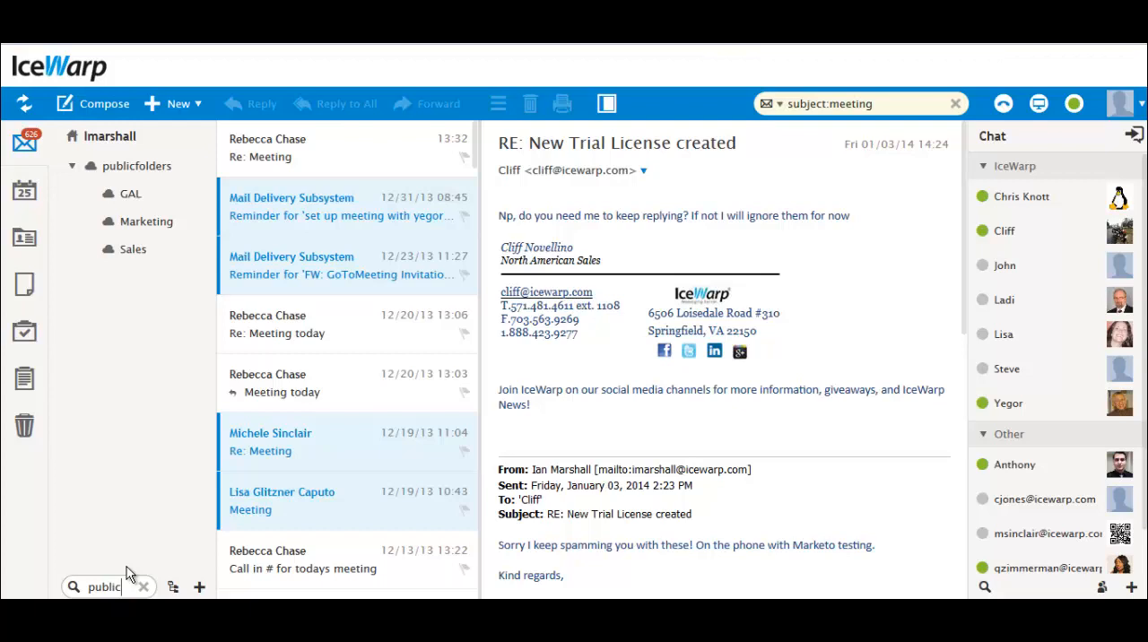
mouse_move(999, 145)
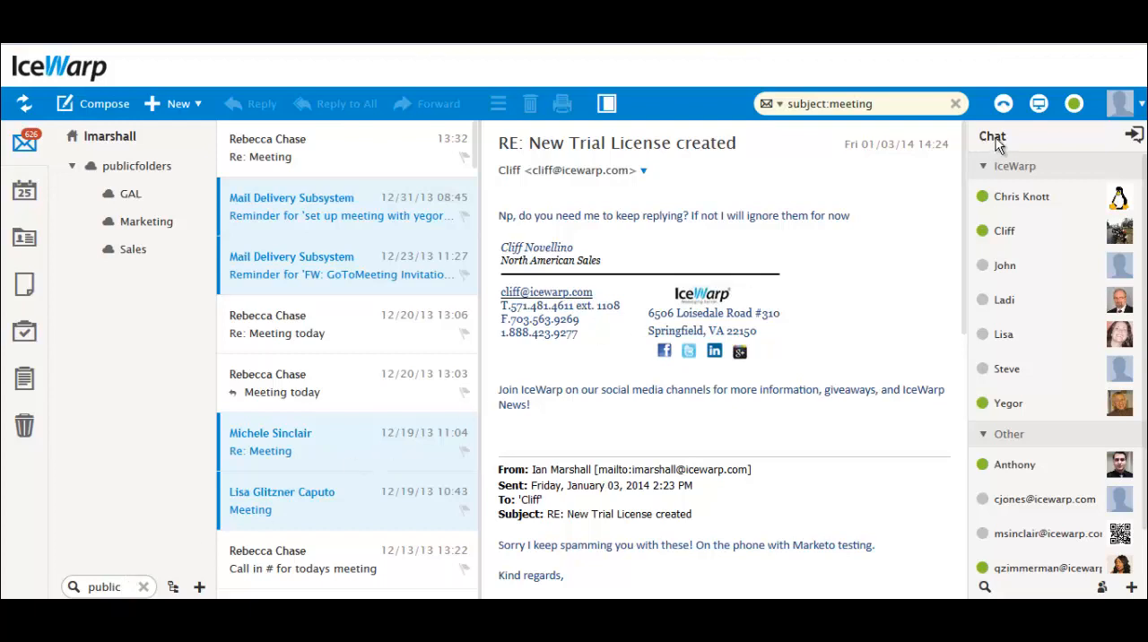
left_click(1119, 104)
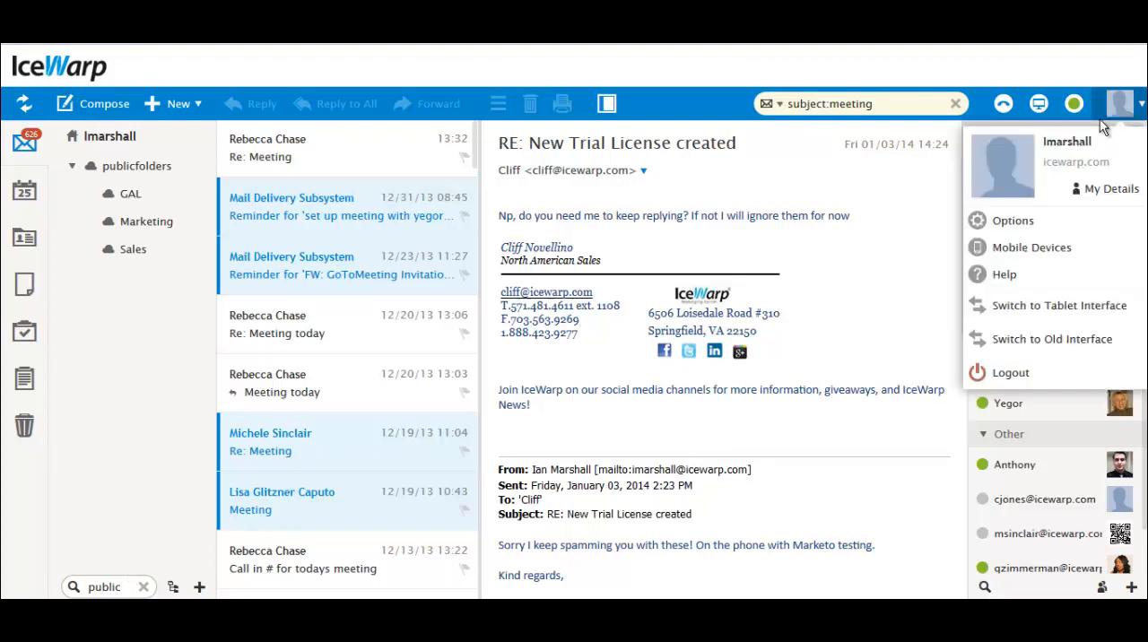
mouse_move(1011, 221)
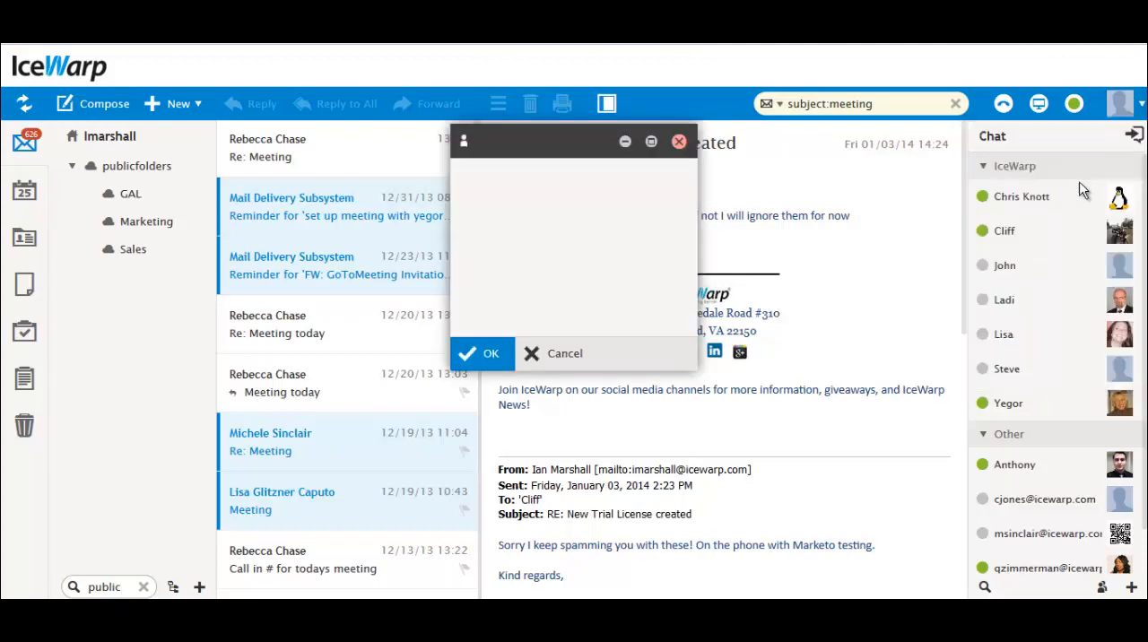
left_click(480, 351)
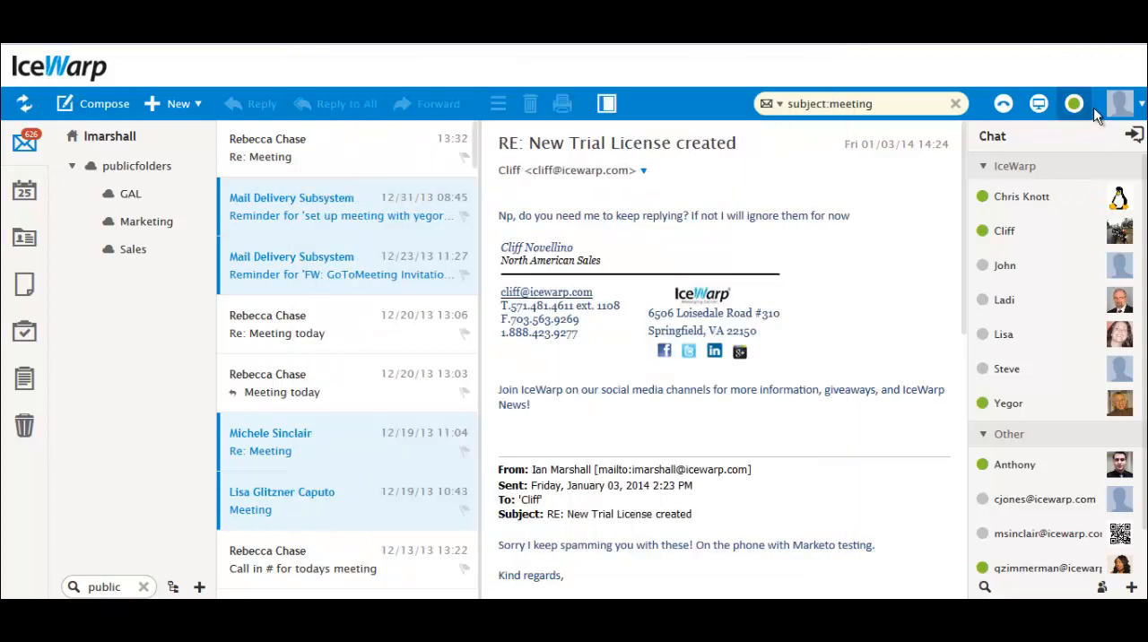
left_click(1122, 104)
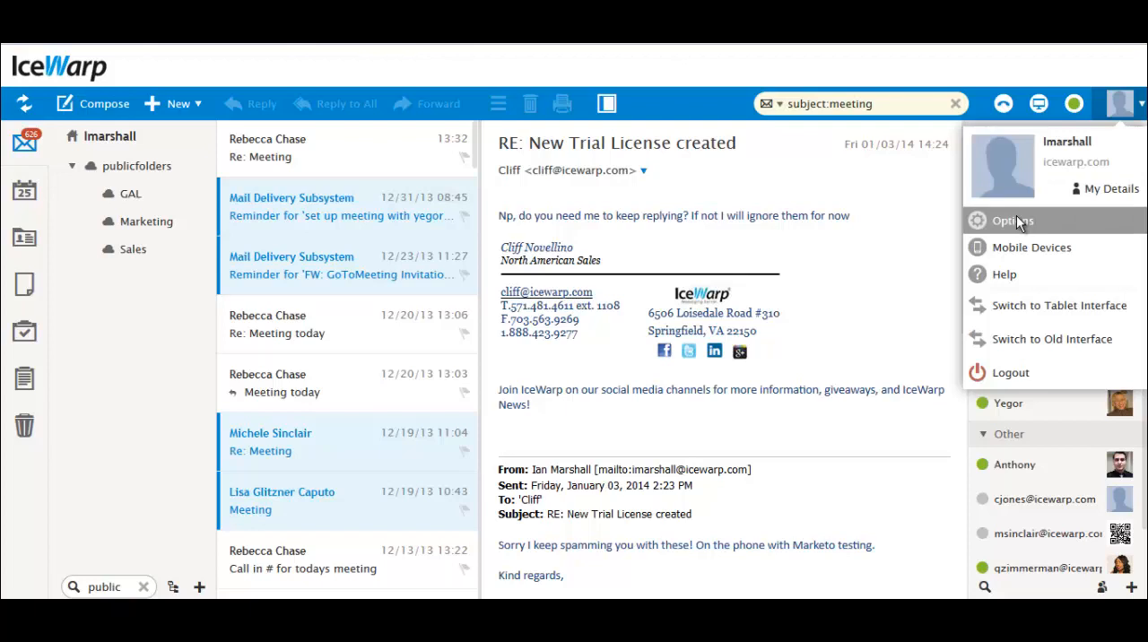
Open Options and view the Mail settings and its Rules page
left_click(1013, 220)
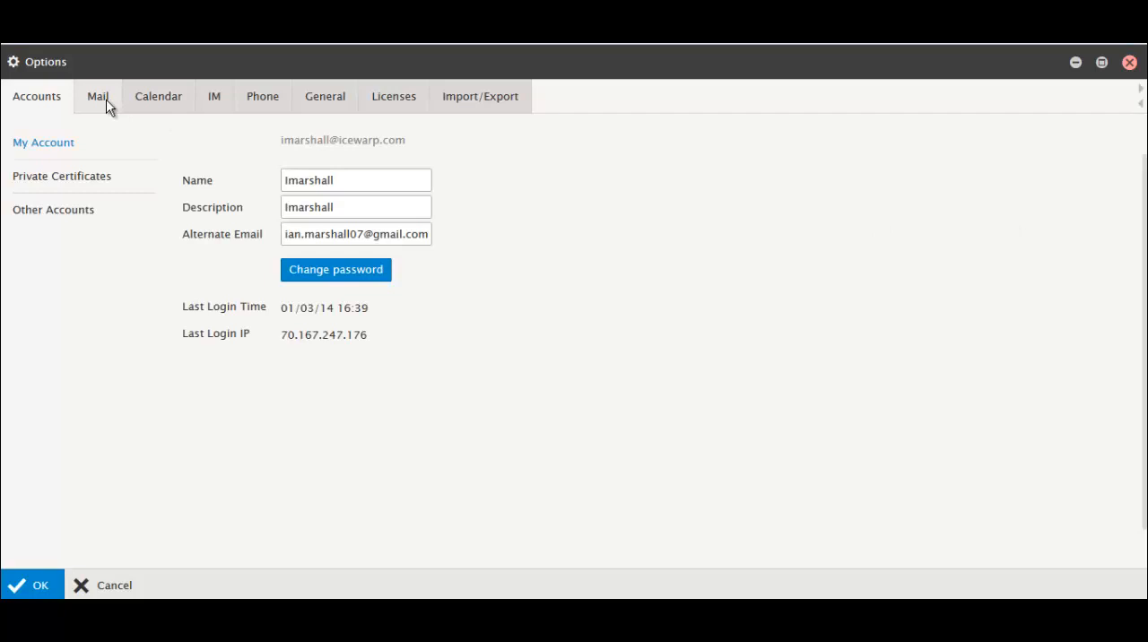
left_click(97, 96)
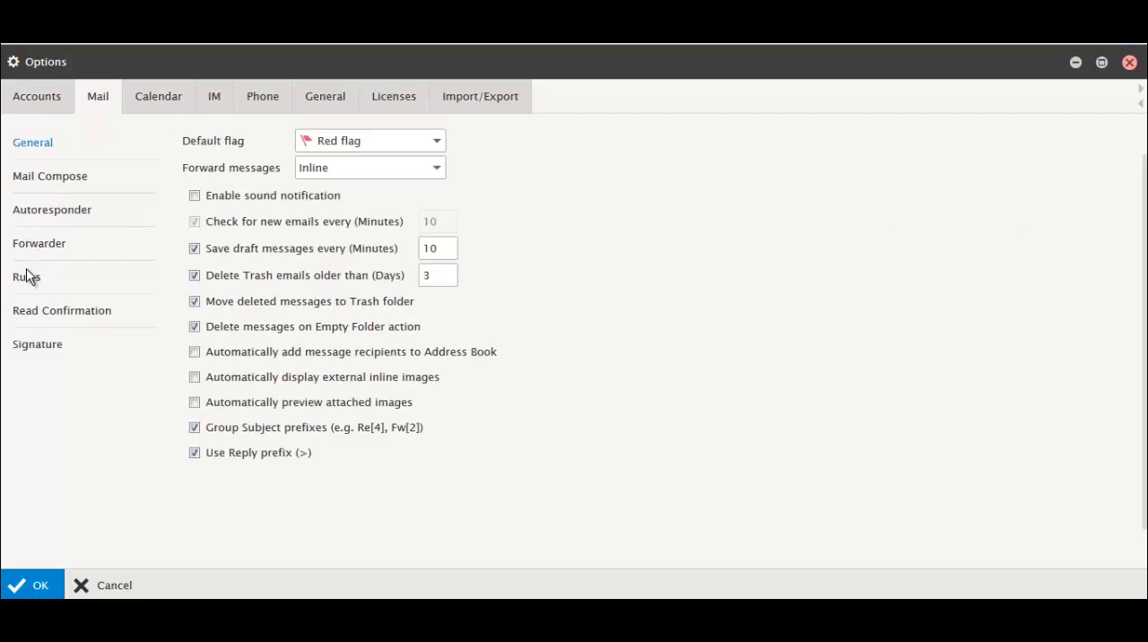
left_click(25, 276)
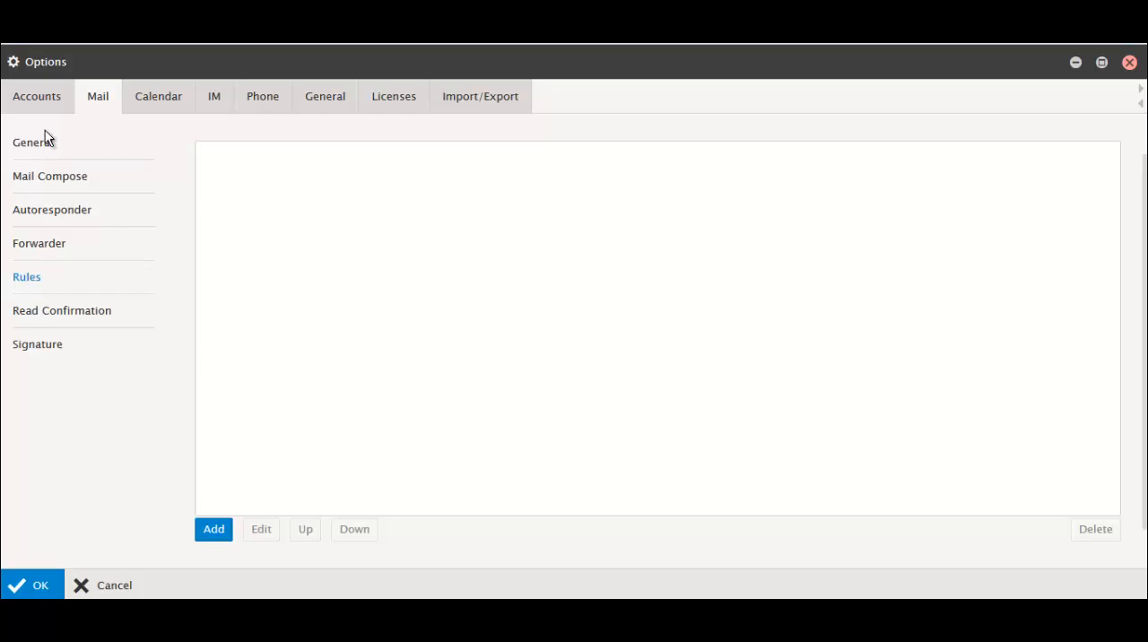
Return to Accounts settings and view Private Certificates, then Other Accounts
left_click(36, 97)
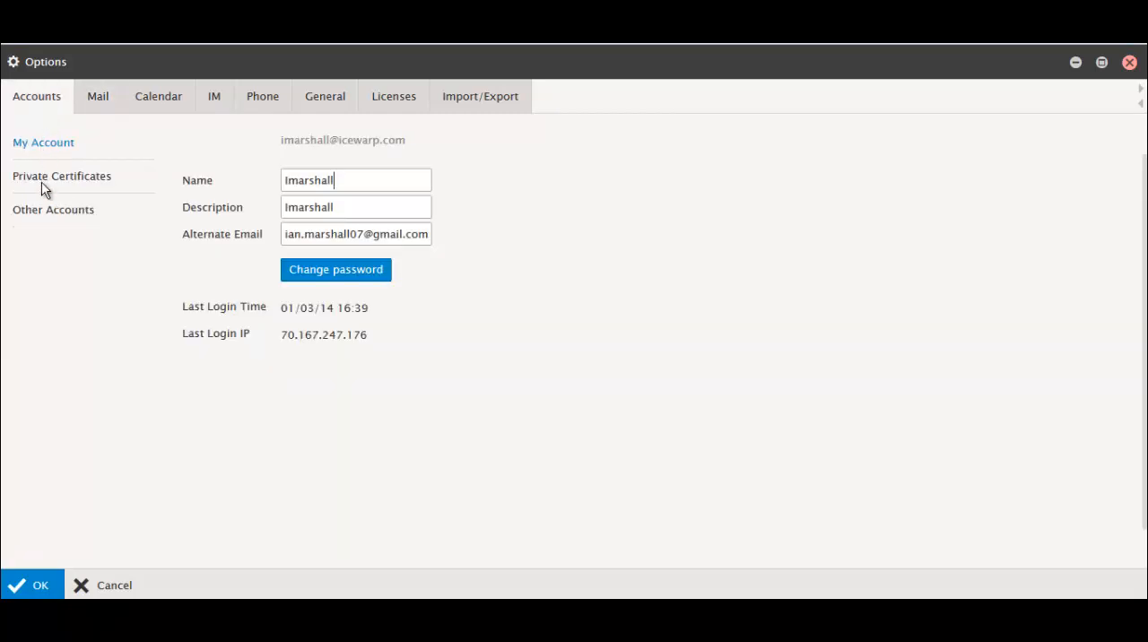
left_click(61, 175)
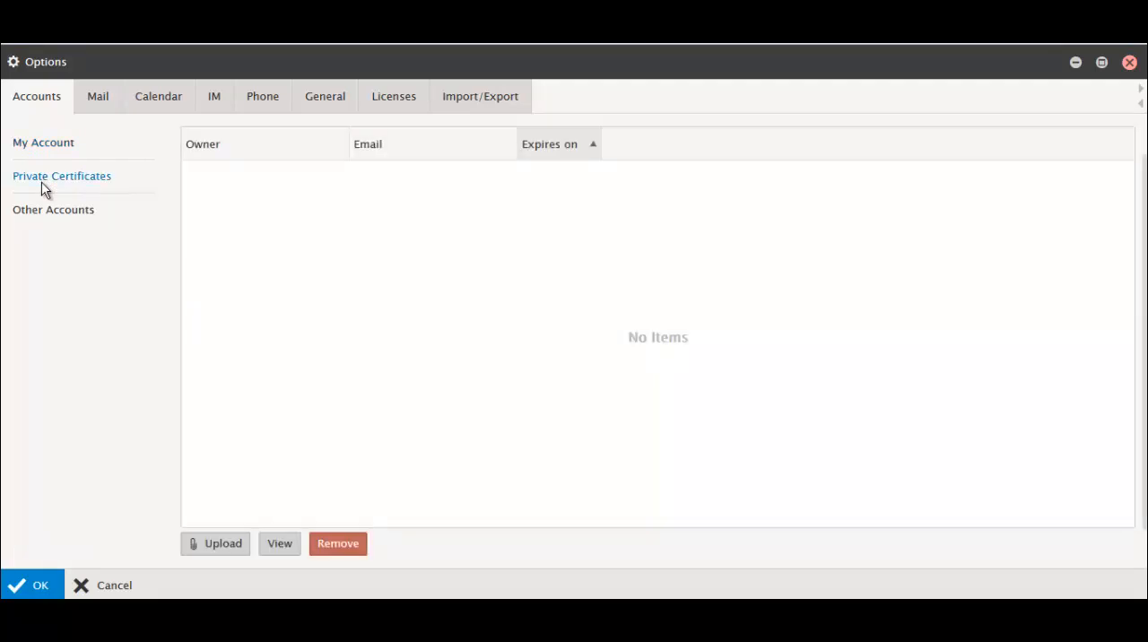
mouse_move(47, 221)
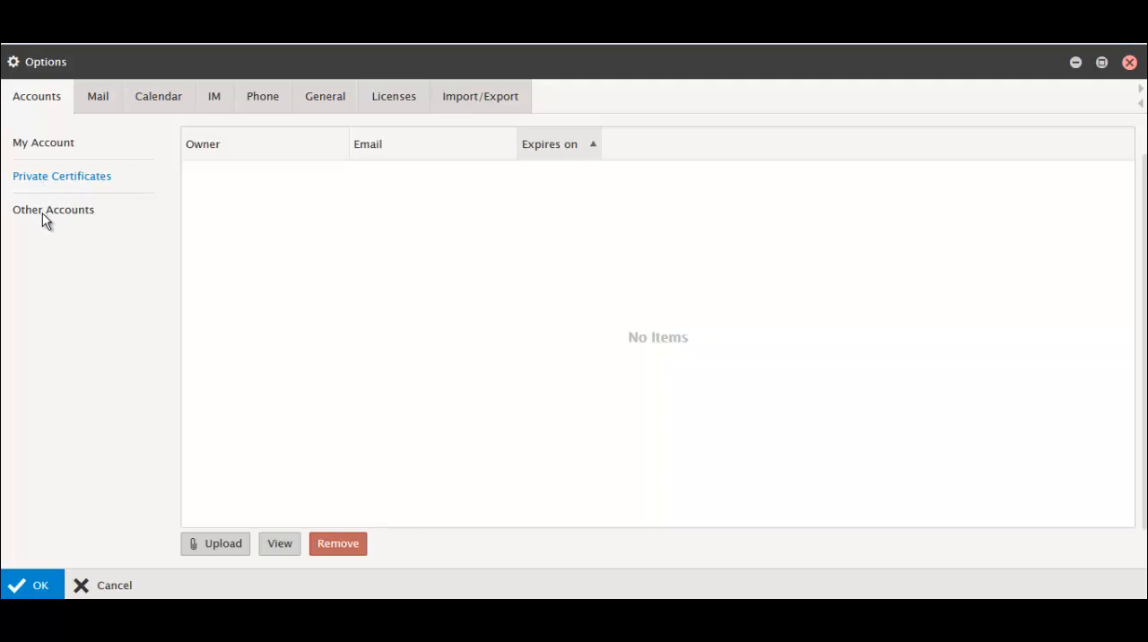
left_click(53, 208)
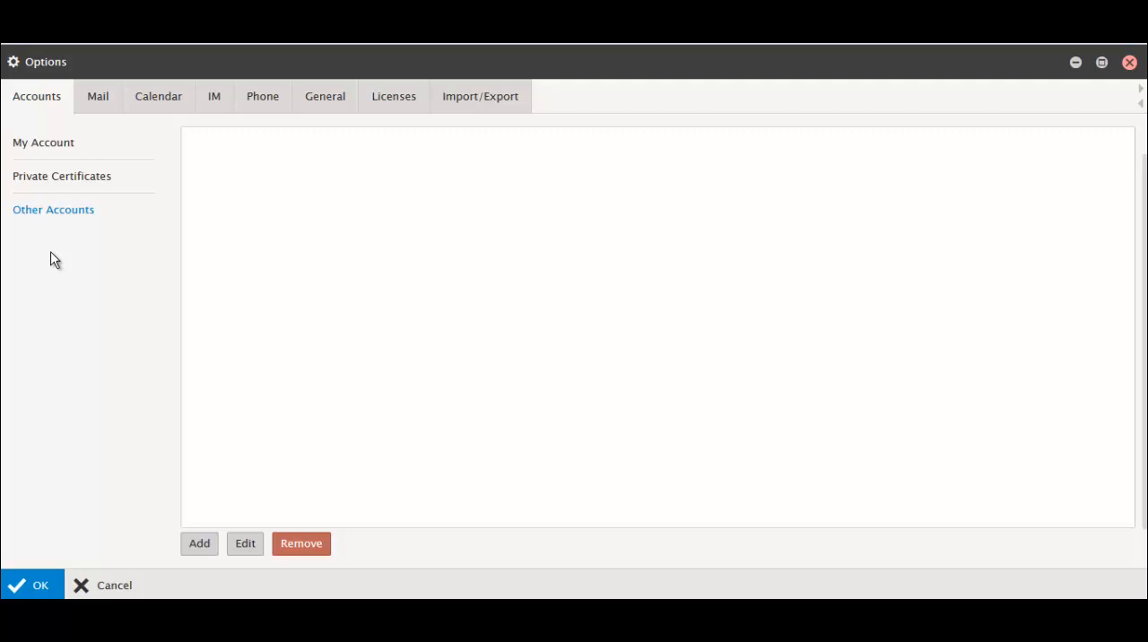
View the Import/Export and Licenses pages with the Desktop Client key, then close Options
left_click(481, 97)
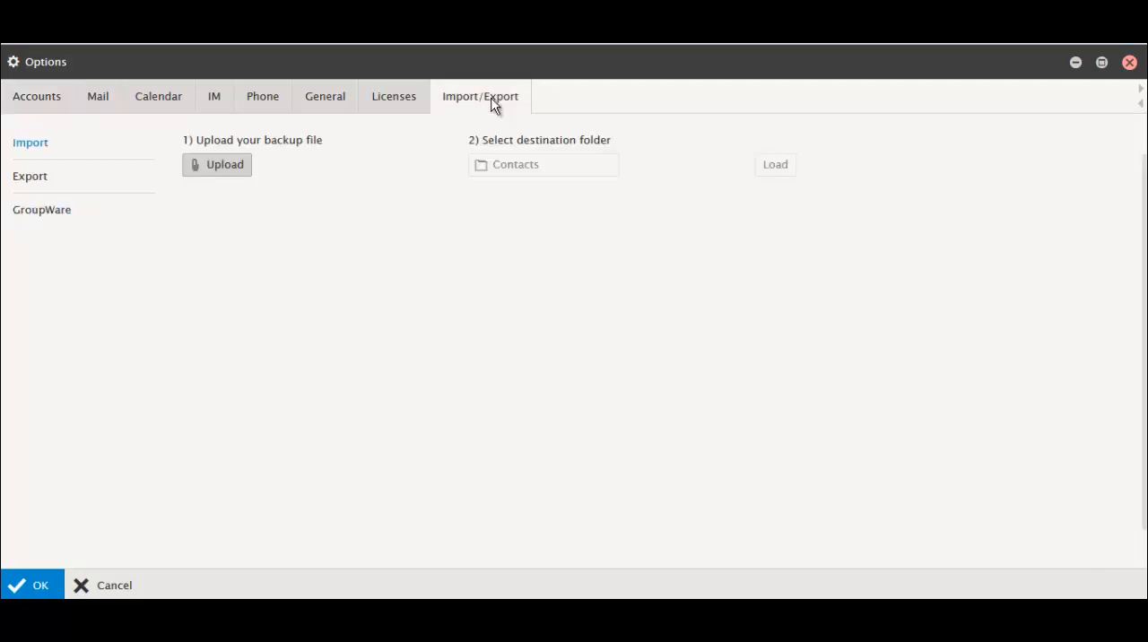
mouse_move(398, 187)
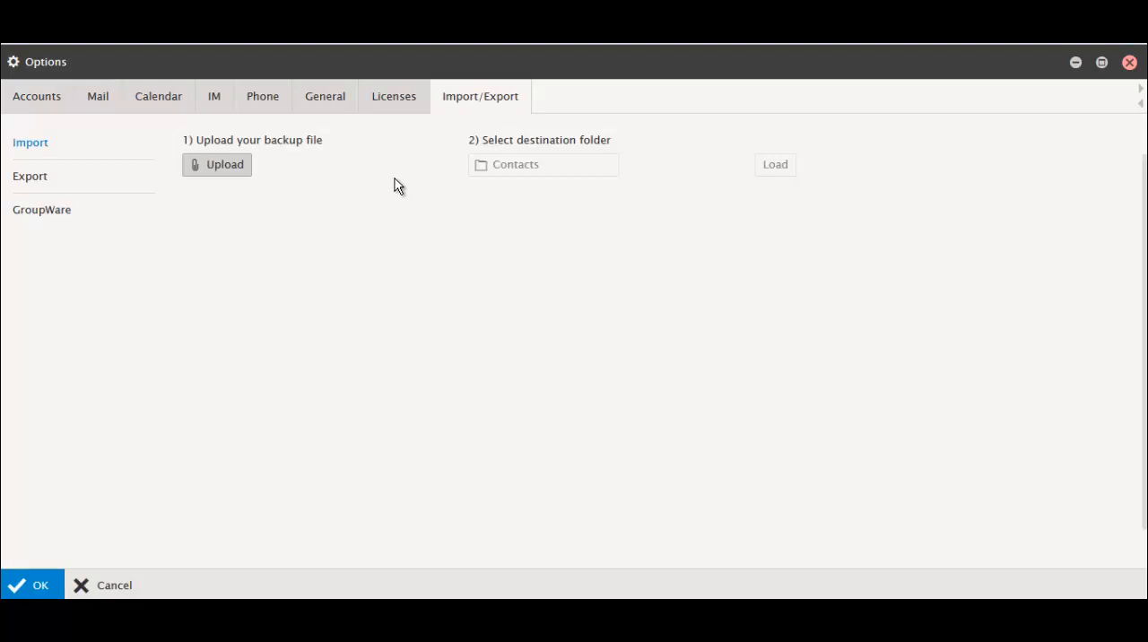
mouse_move(314, 132)
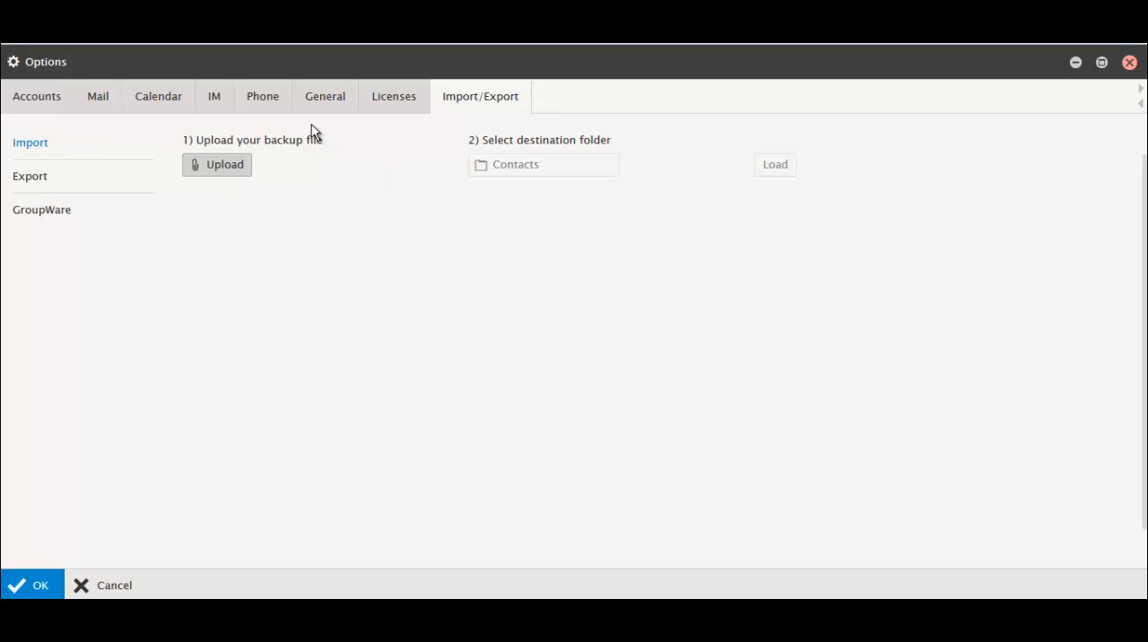
left_click(393, 97)
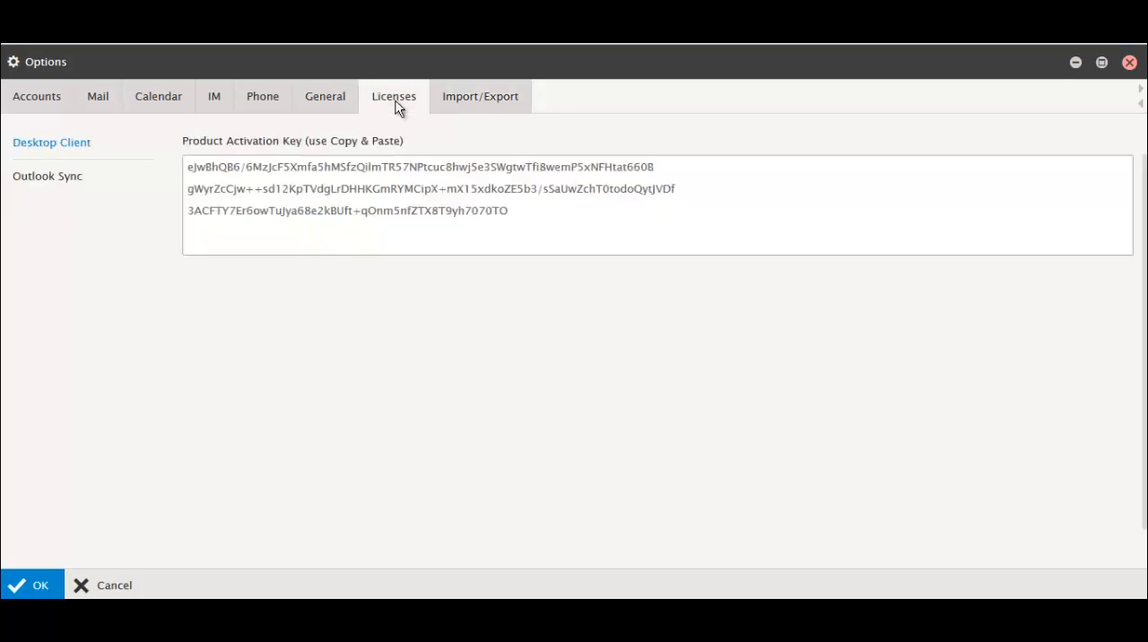
mouse_move(387, 140)
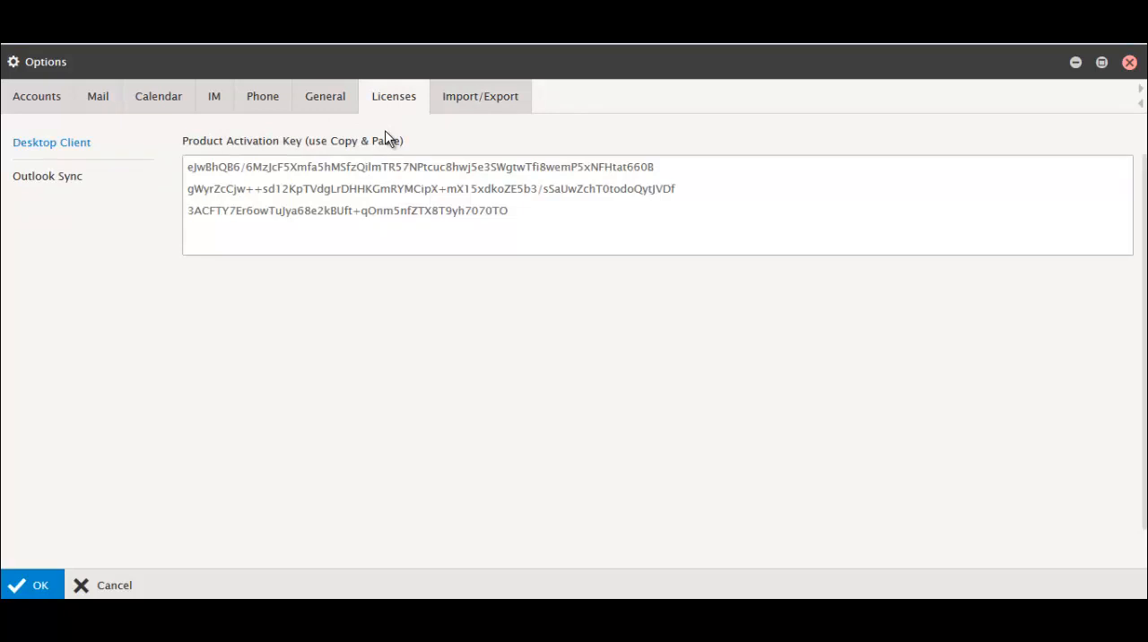
mouse_move(1129, 61)
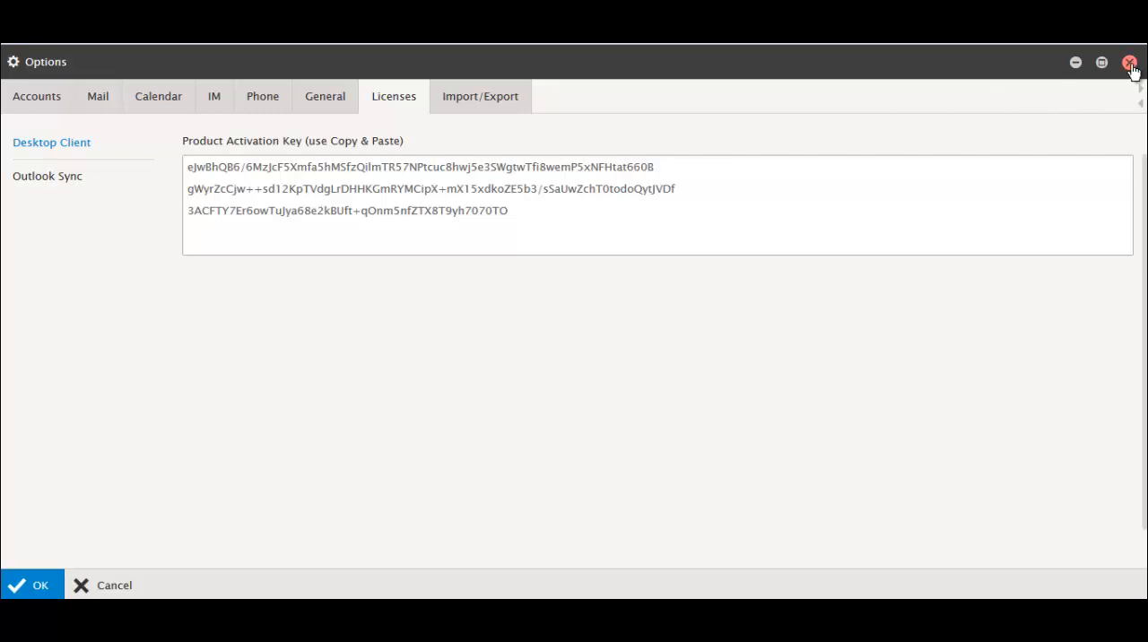
left_click(1129, 61)
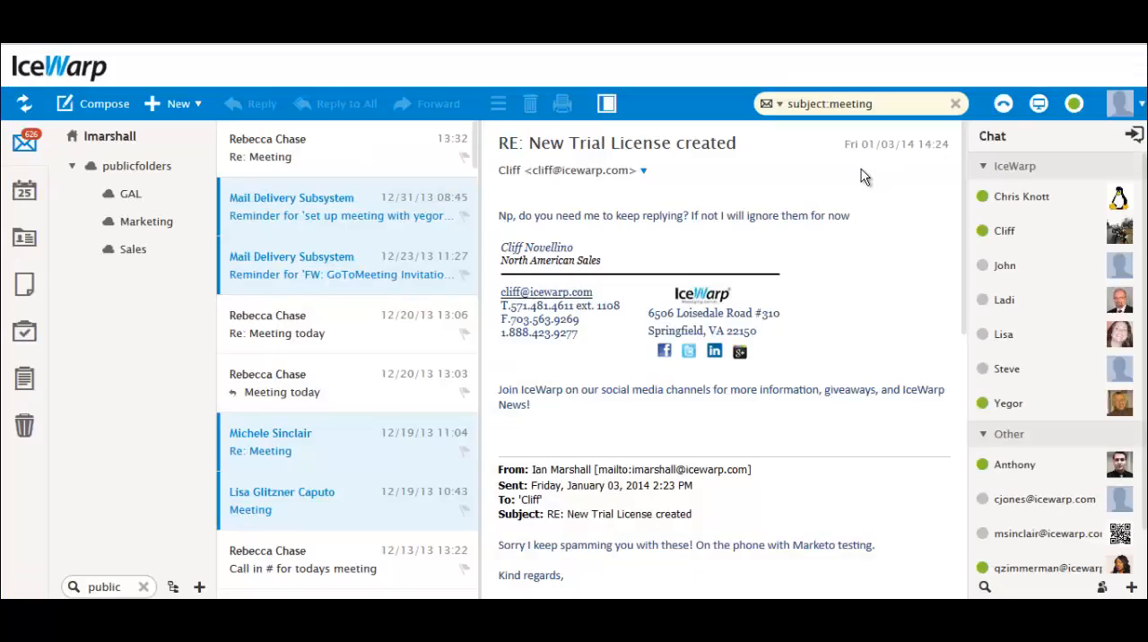
mouse_move(1007, 140)
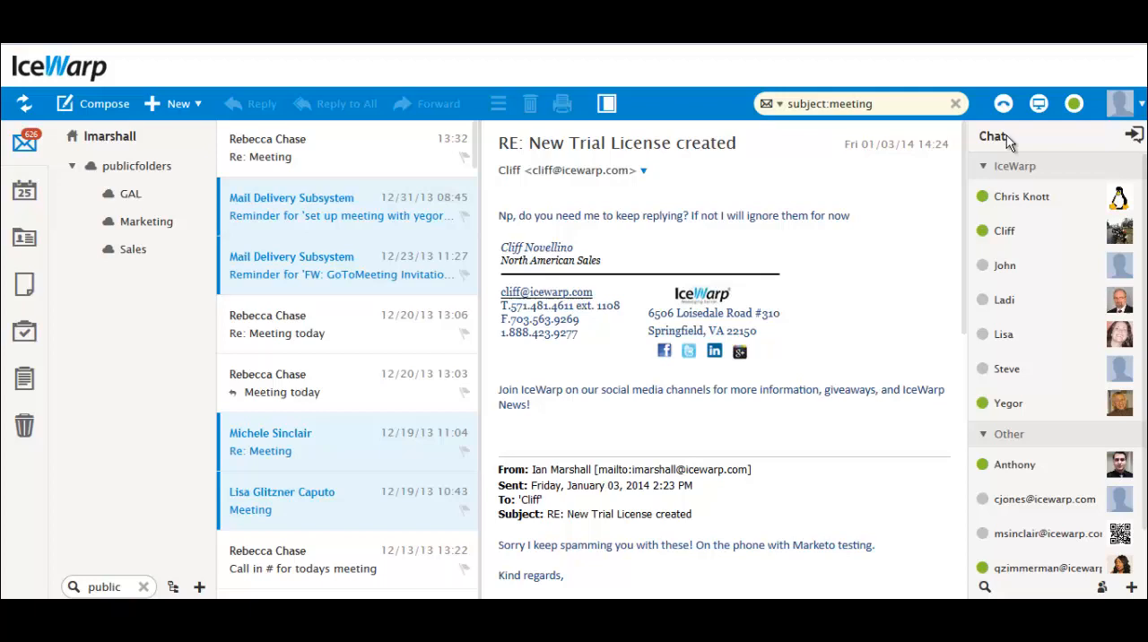
Open Mobile Devices from the account menu and view the Black iPhone 4 properties
left_click(1119, 104)
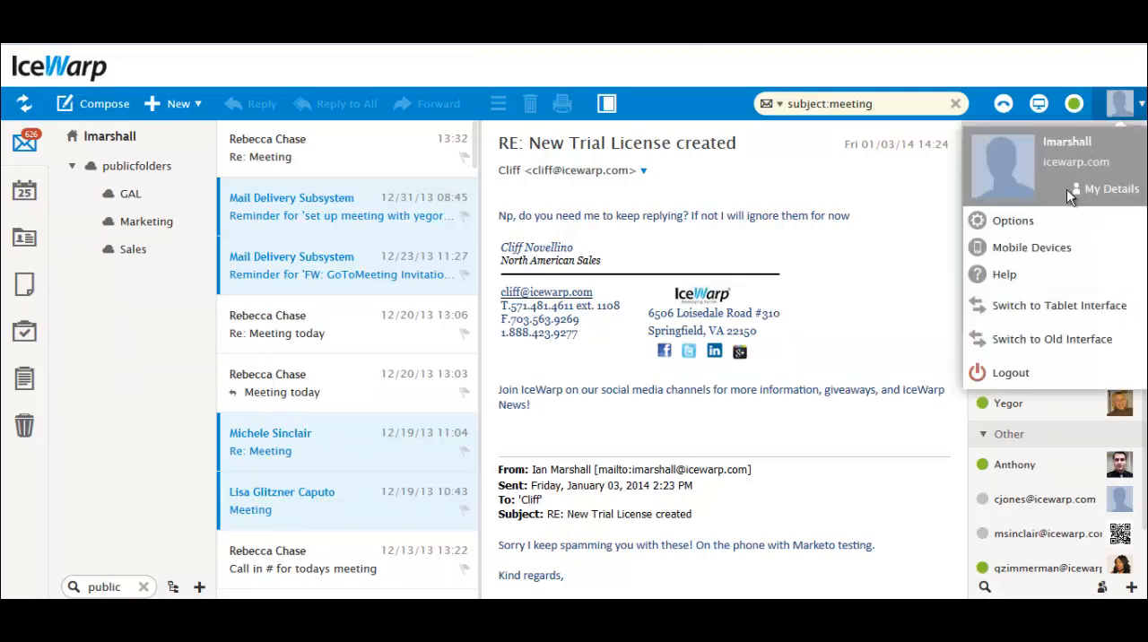
left_click(1031, 247)
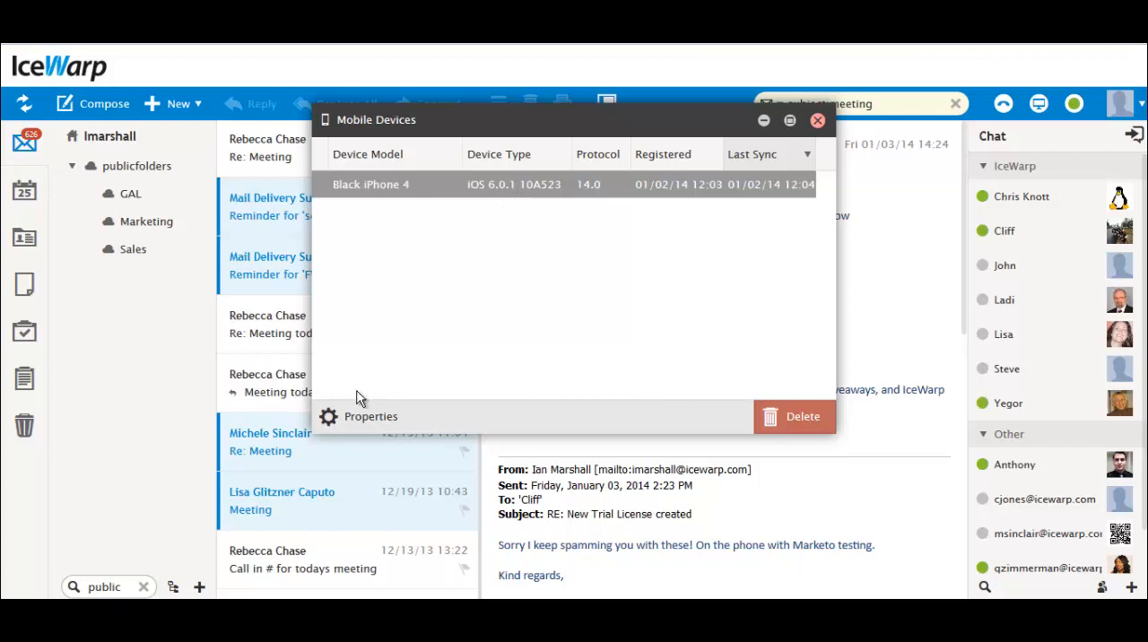
left_click(369, 416)
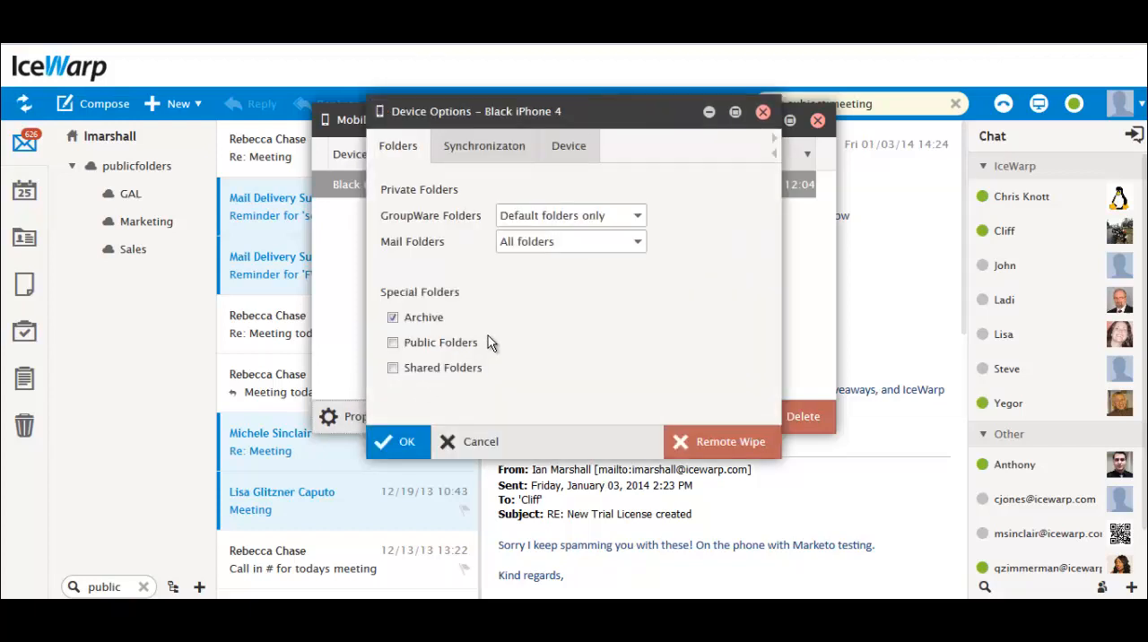
left_click(1120, 104)
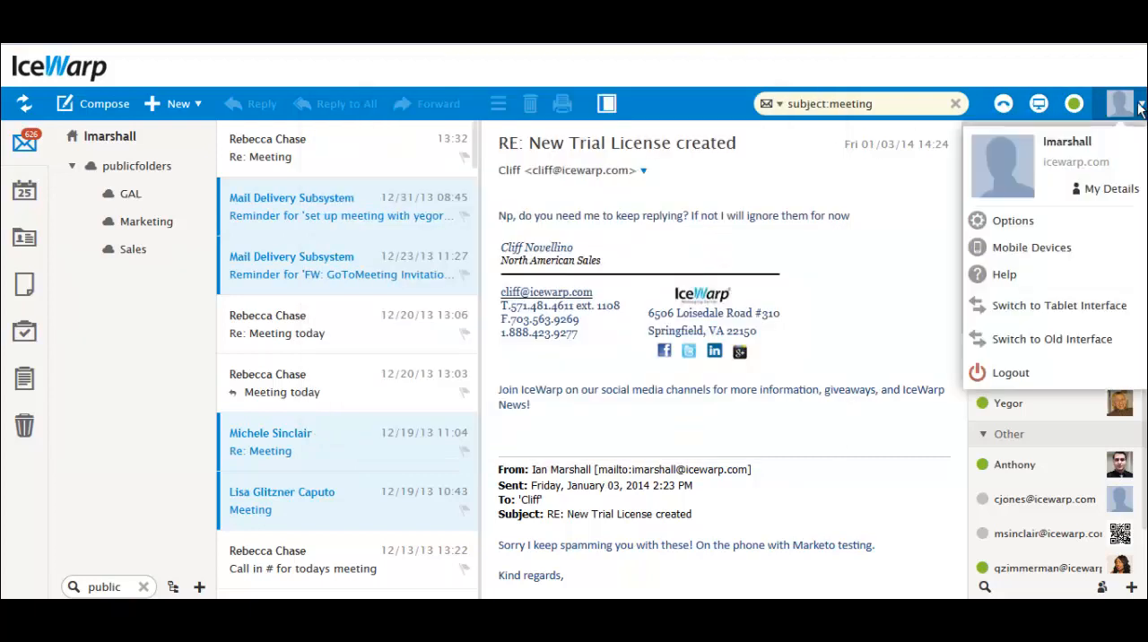
mouse_move(1058, 304)
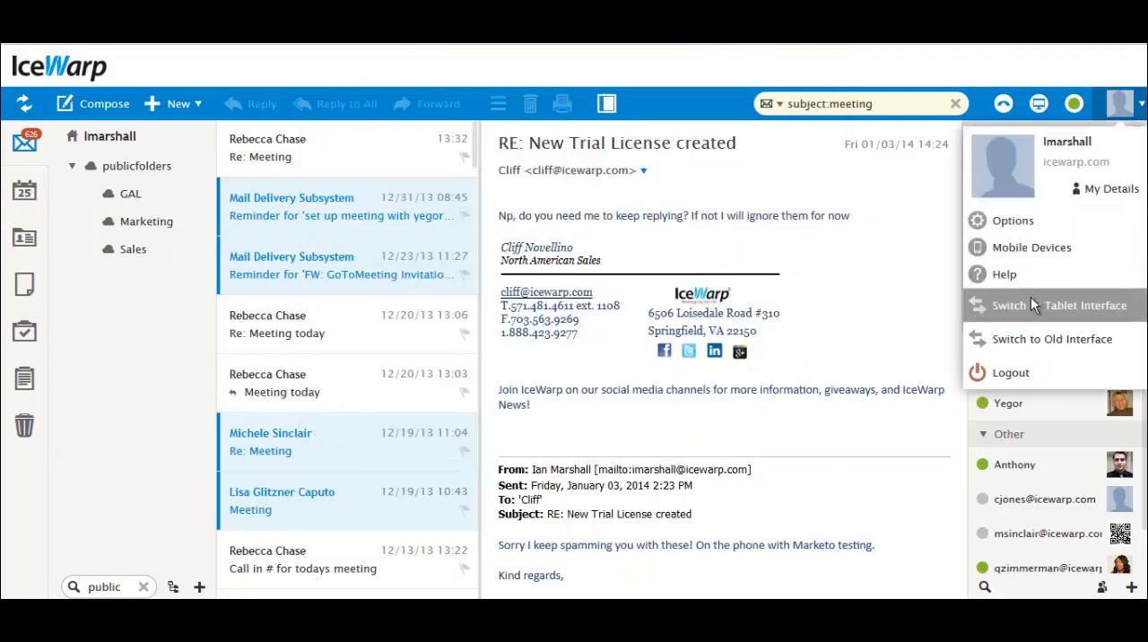
Switch to the tablet interface and scroll through its inbox
left_click(1083, 305)
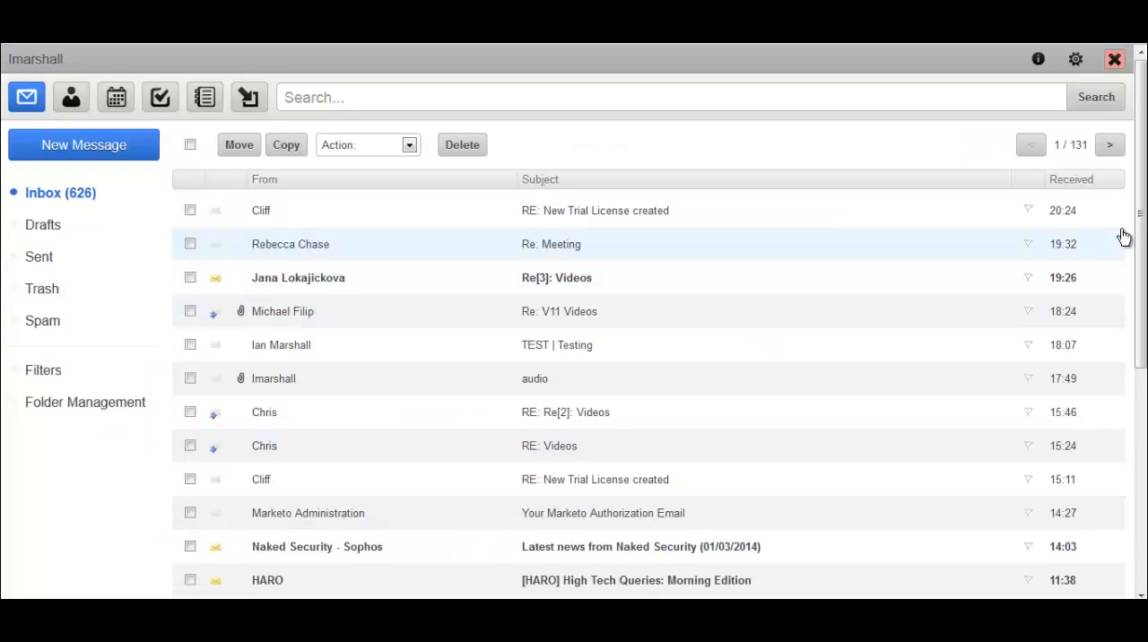
scroll("down", 3)
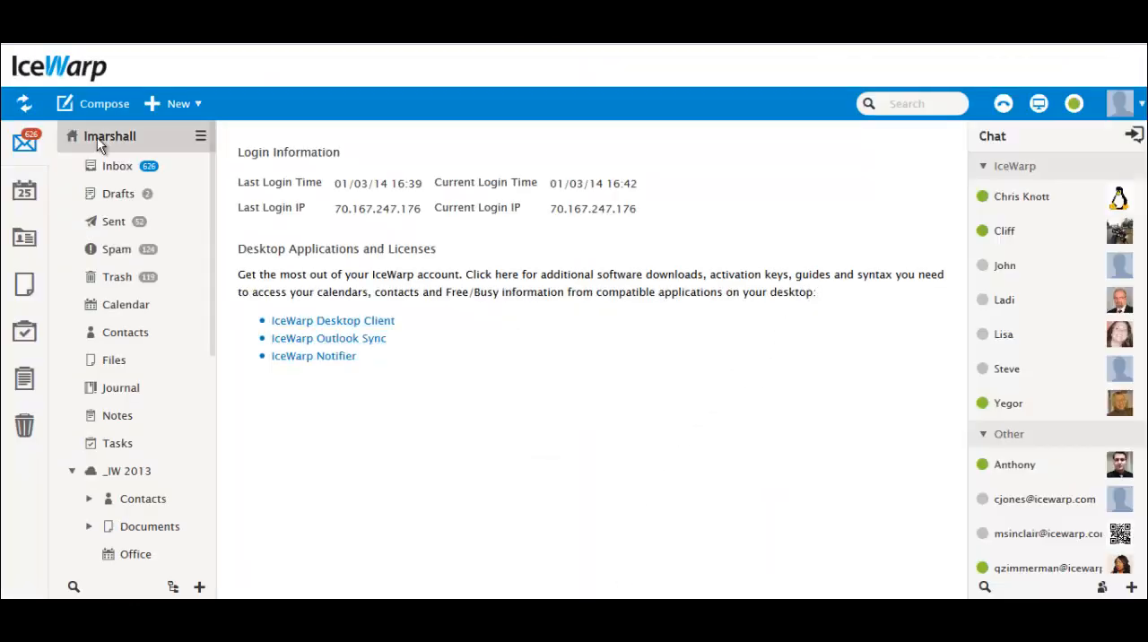
Open Contacts and bring John Smith's contact up for editing
left_click(126, 332)
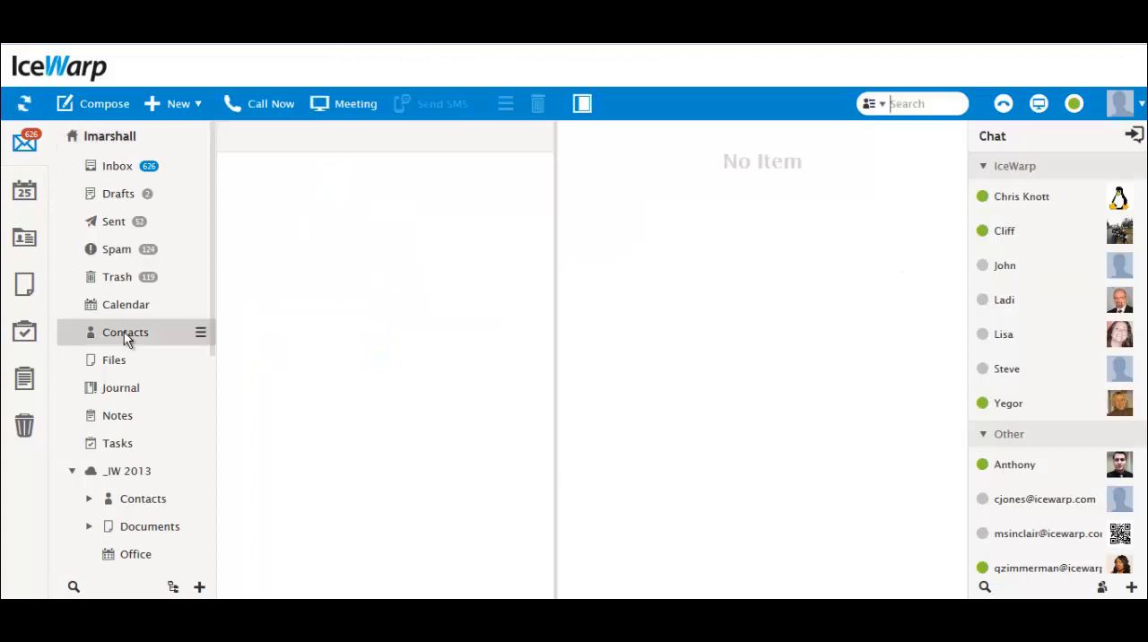
left_click(126, 331)
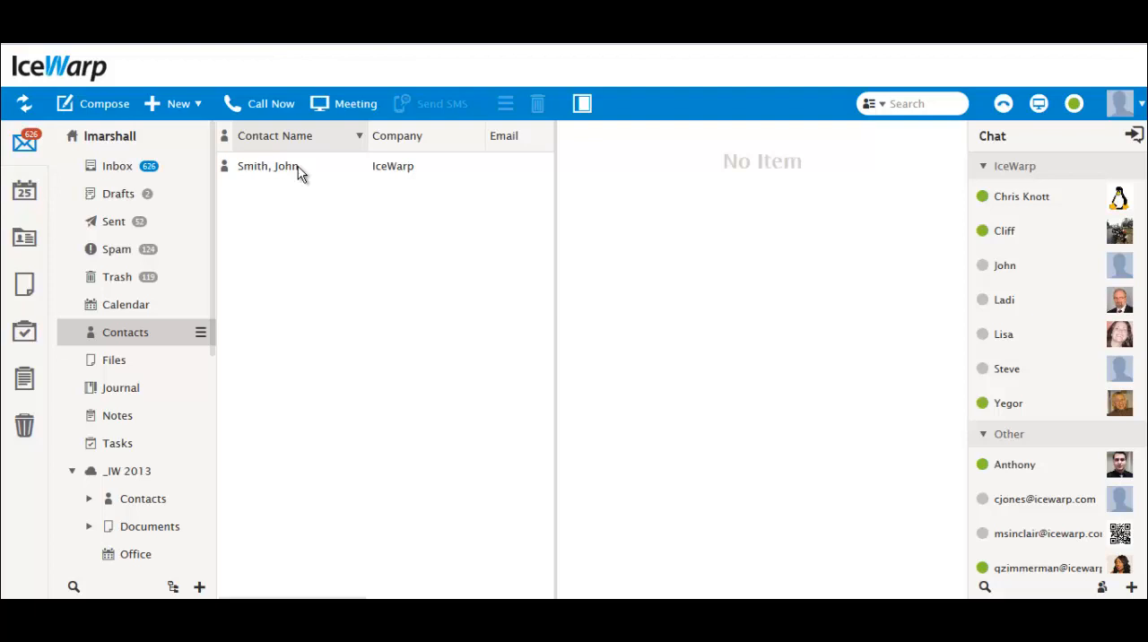
left_click(267, 165)
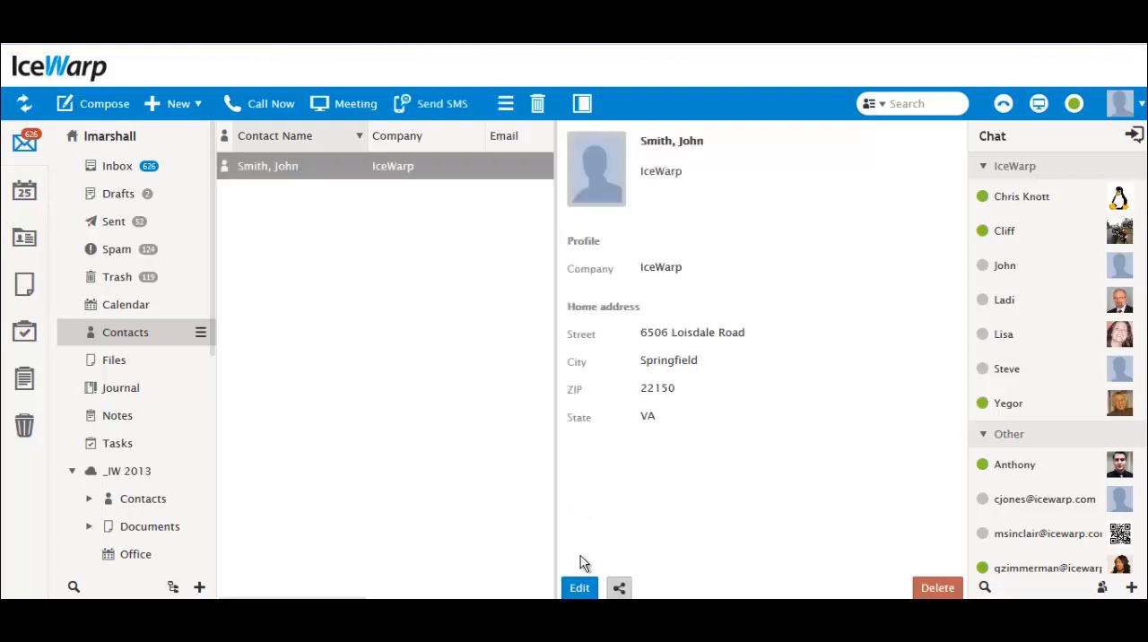
left_click(577, 588)
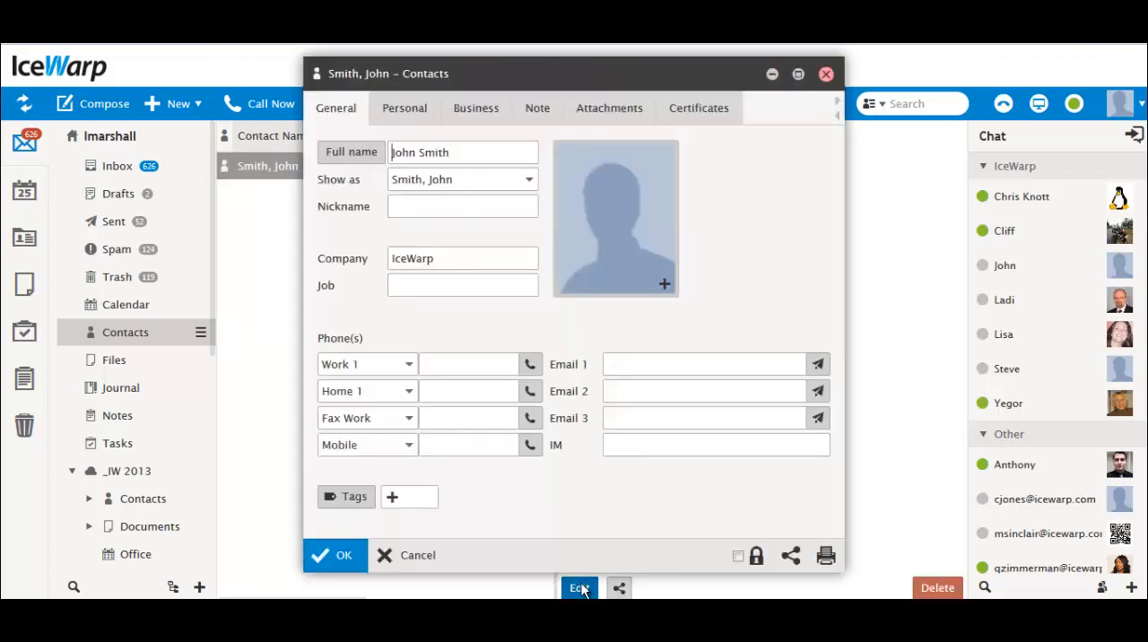
View the contact's Personal details and show the home address on a map
left_click(405, 107)
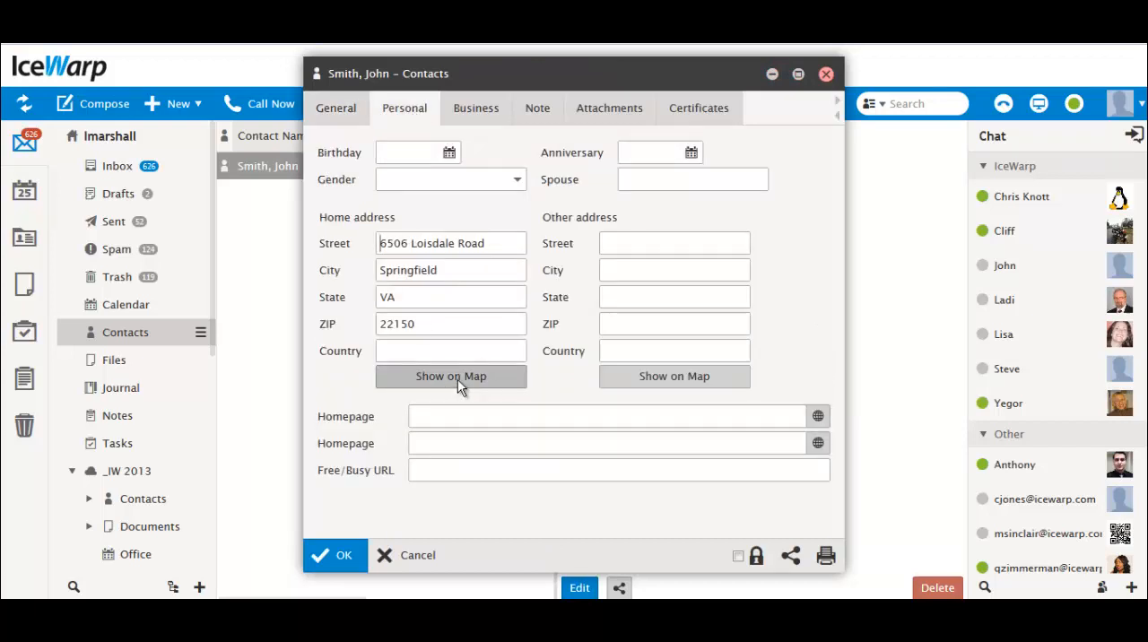
left_click(450, 376)
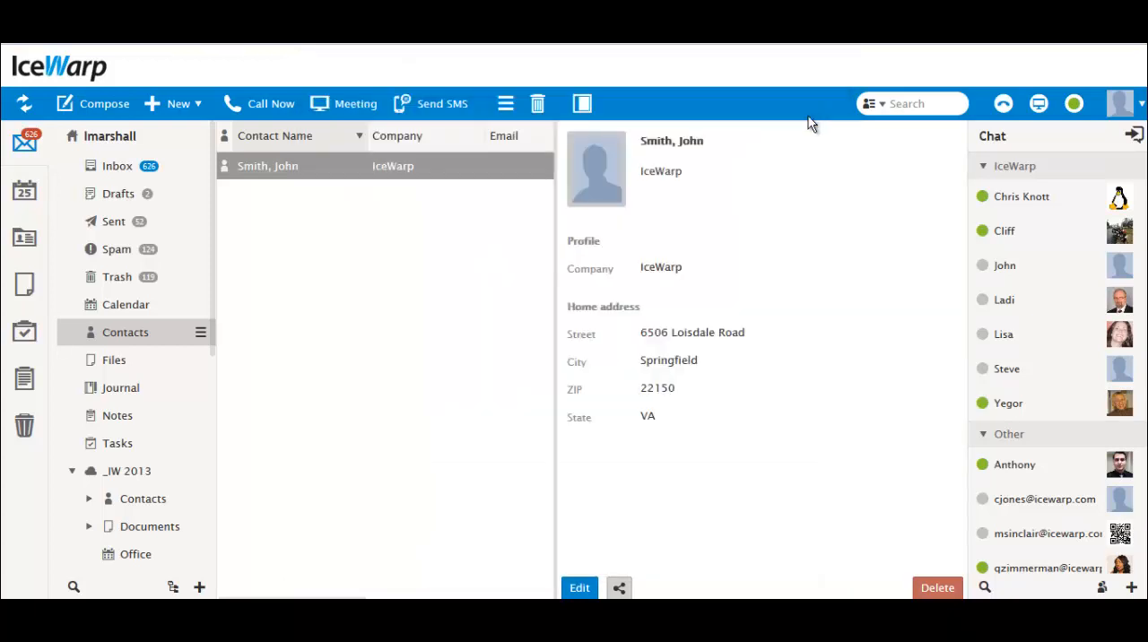
mouse_move(791, 215)
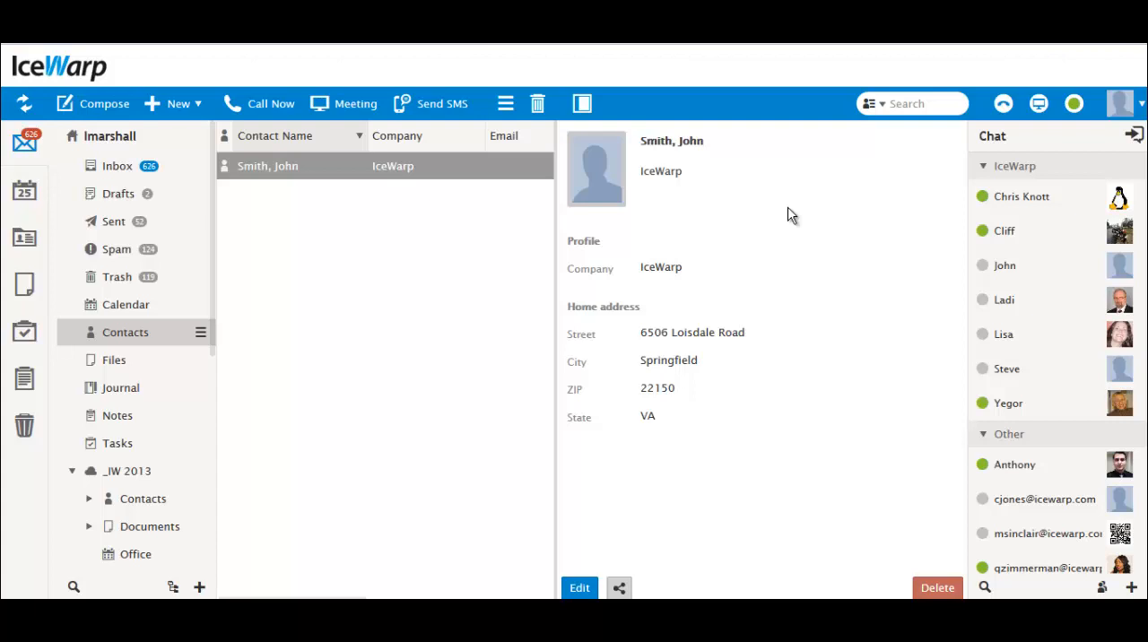
Reopen Options from the account menu and go to the General global settings
left_click(1121, 104)
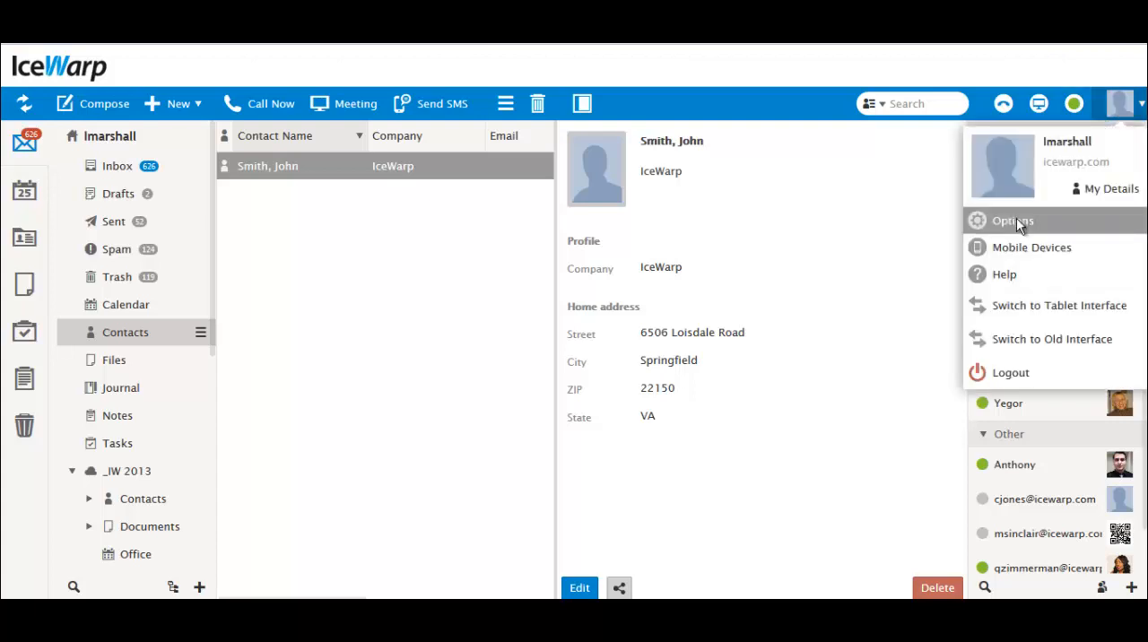
left_click(1012, 221)
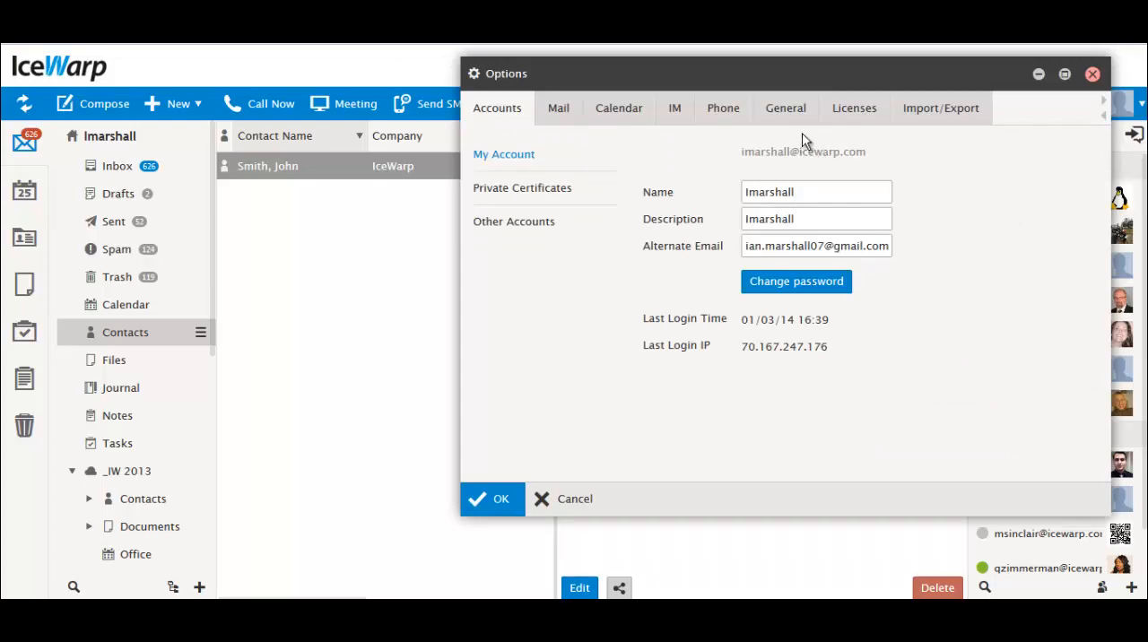
left_click(816, 190)
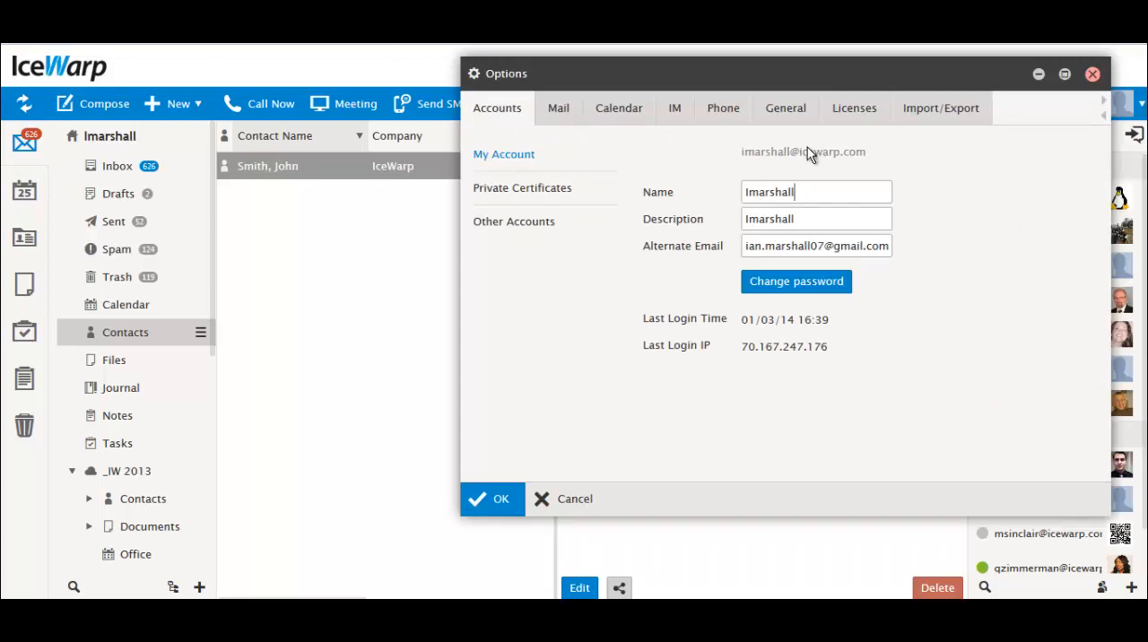
left_click(784, 107)
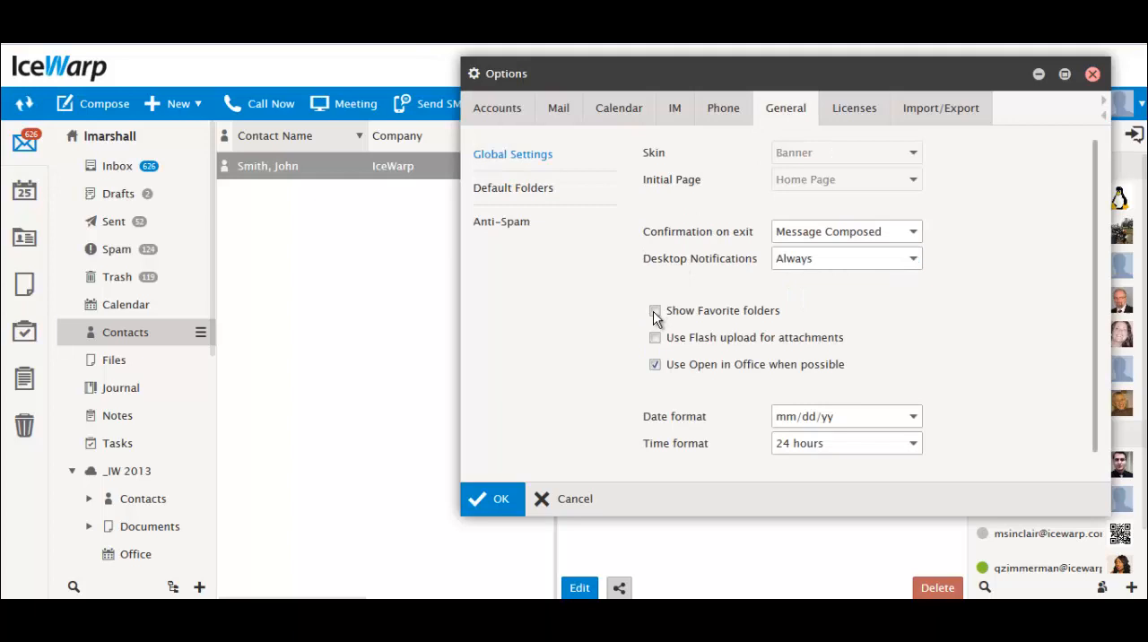
Toggle Show Favorite folders on and back off, then close Options
left_click(654, 310)
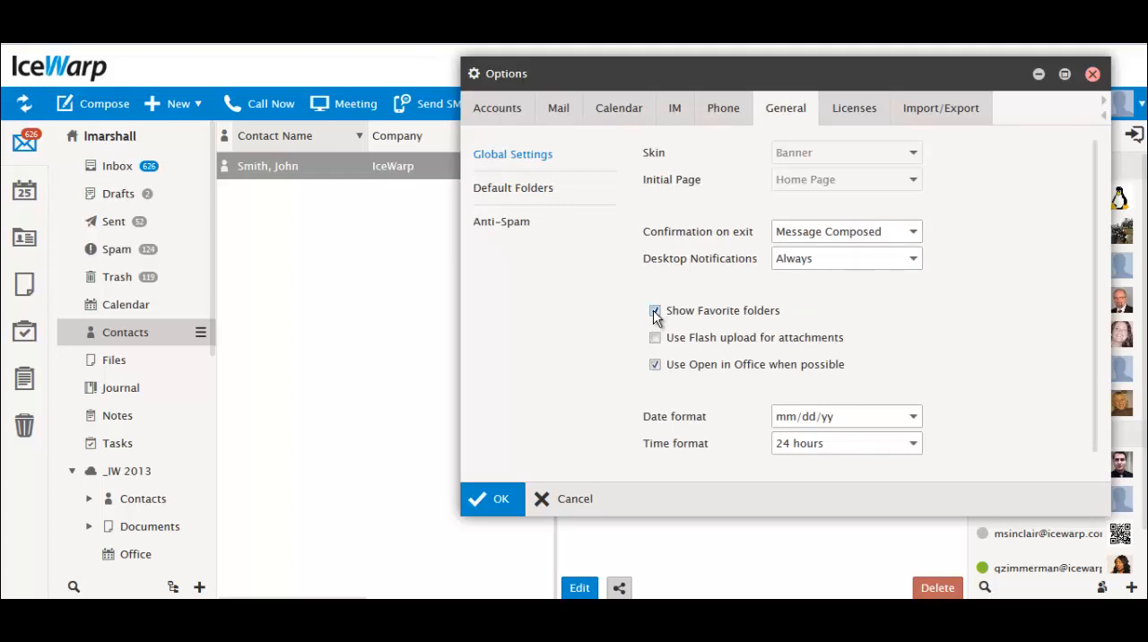
left_click(655, 310)
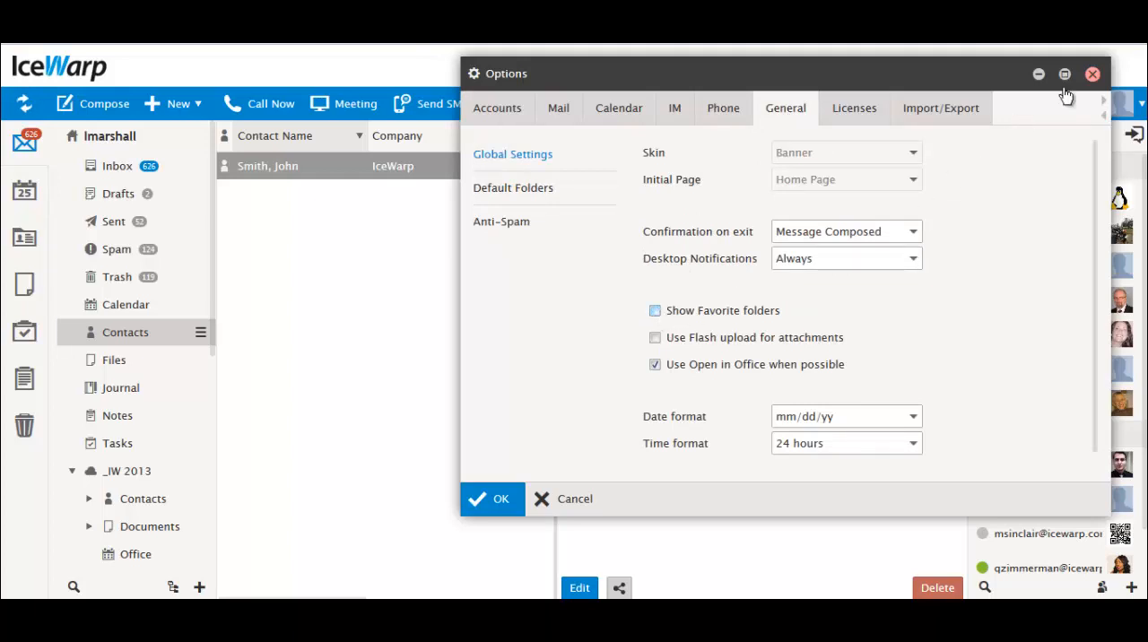
left_click(542, 498)
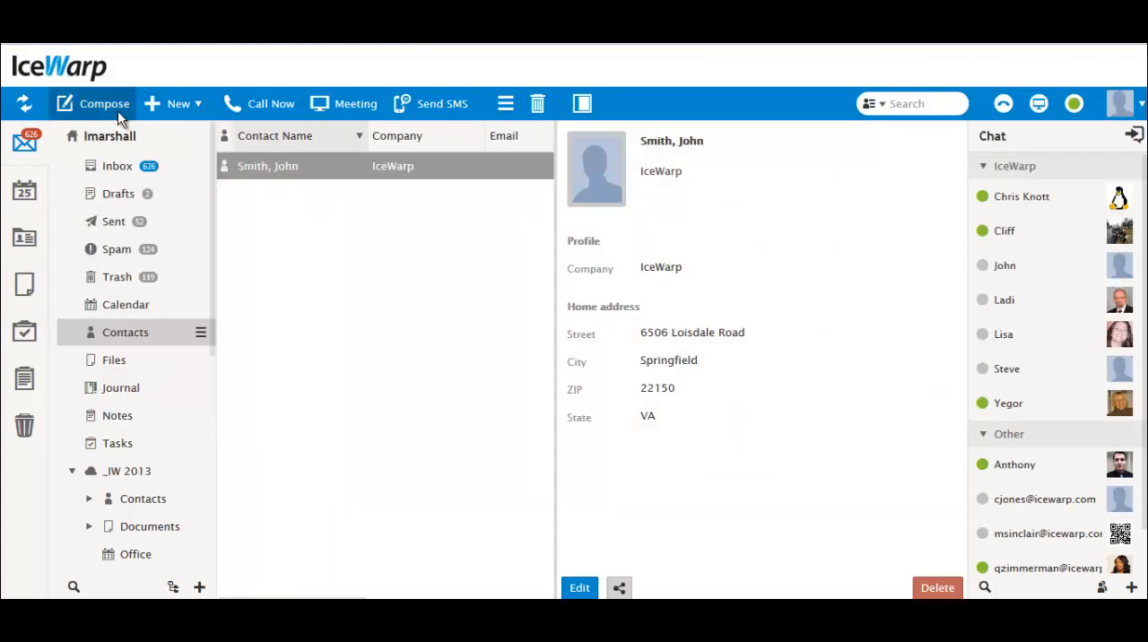
Start a new message draft and dismiss it, returning to the contact card
left_click(104, 104)
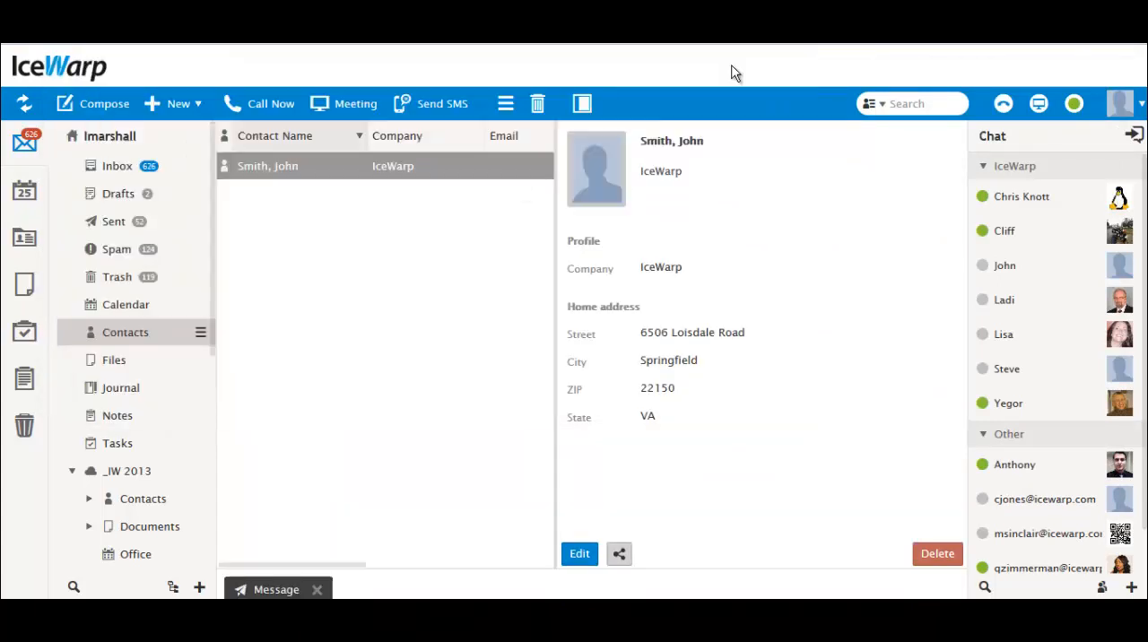
mouse_move(1019, 240)
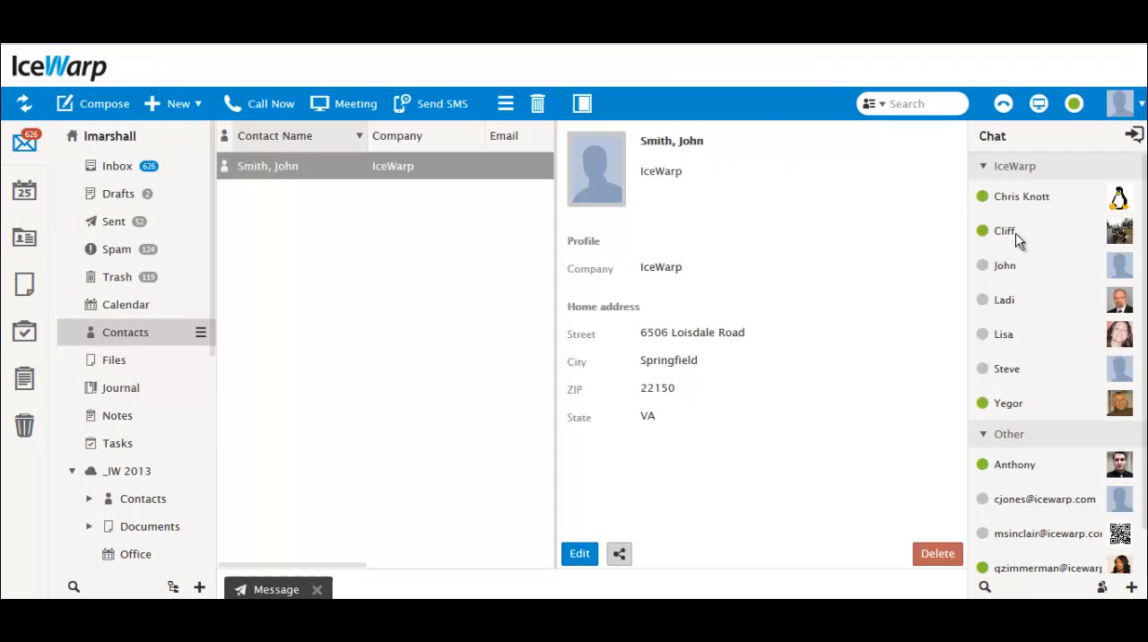
left_click(1004, 230)
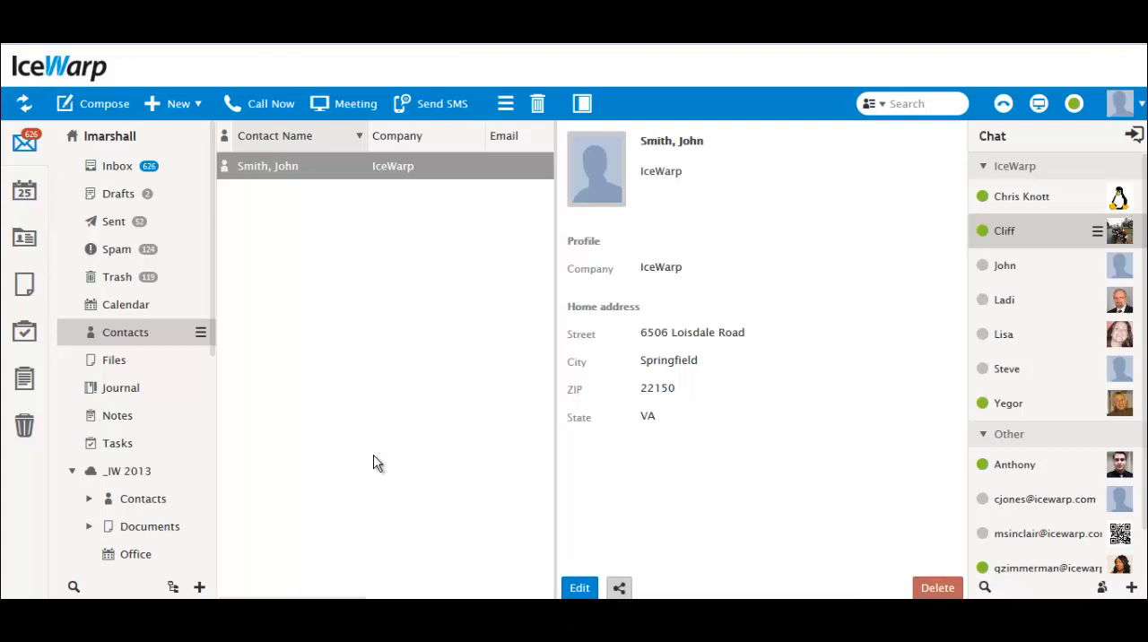
left_click(1072, 104)
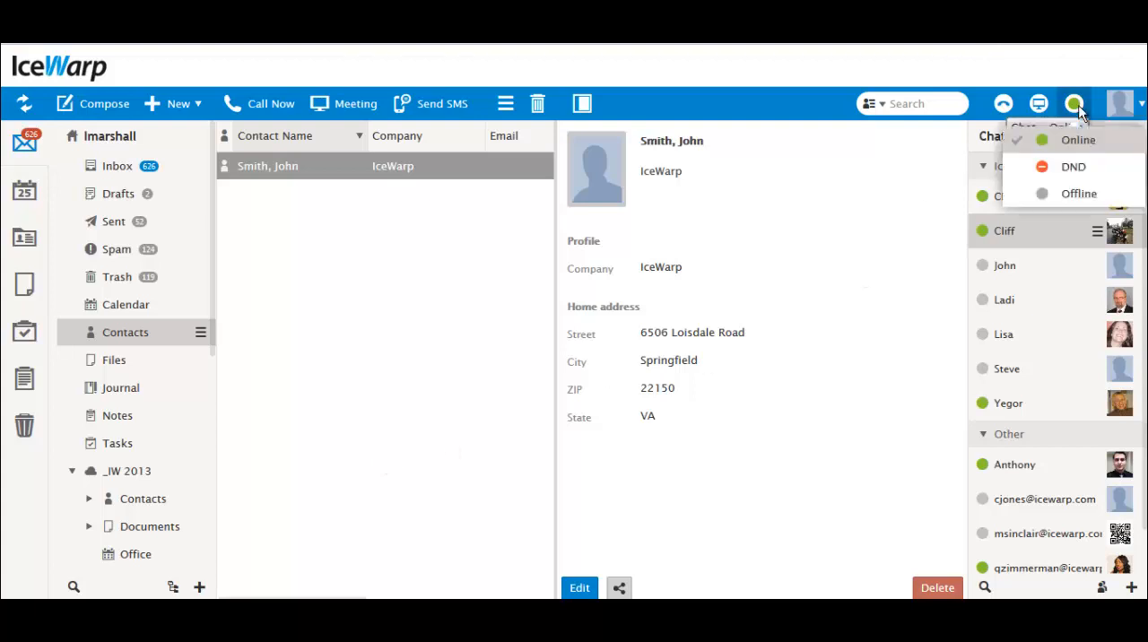
left_click(1072, 104)
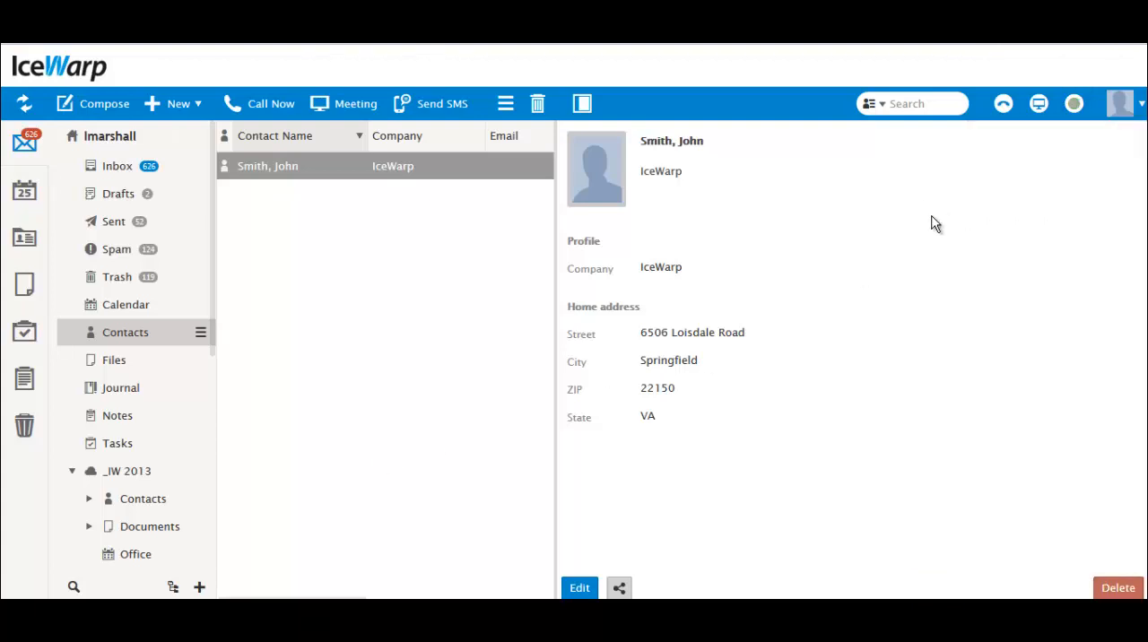
left_click(1072, 104)
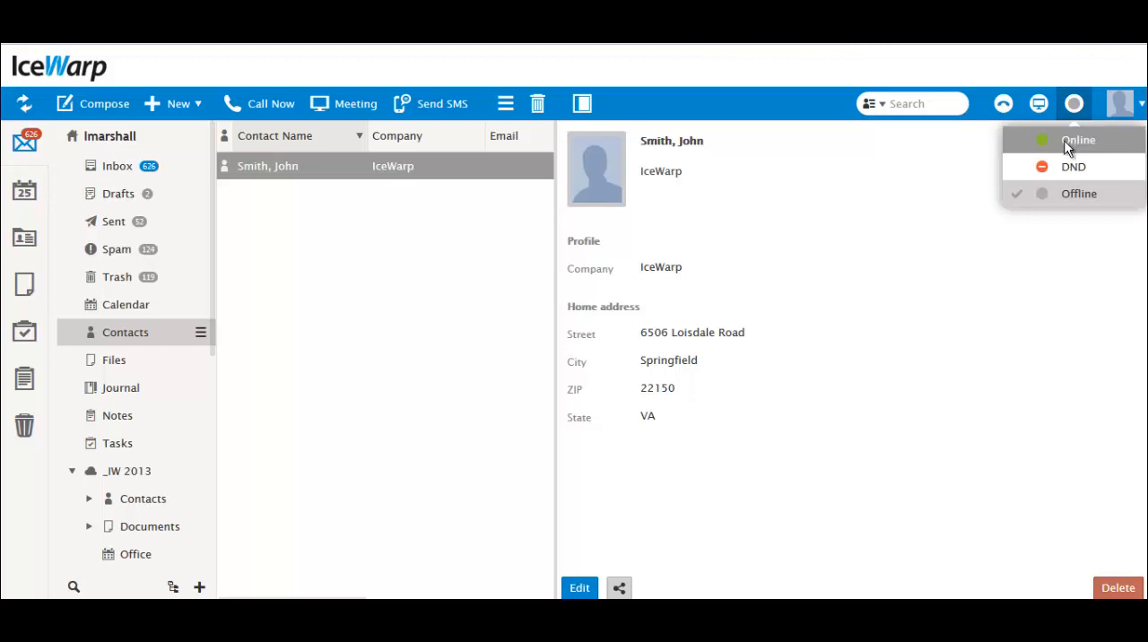
left_click(1077, 140)
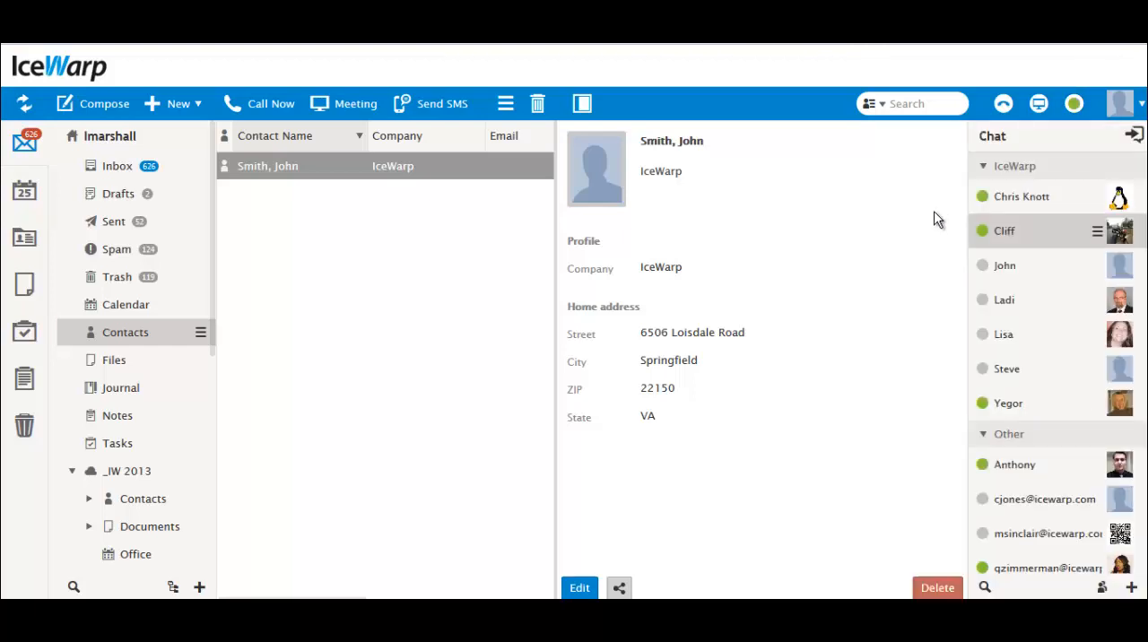
left_click(1133, 135)
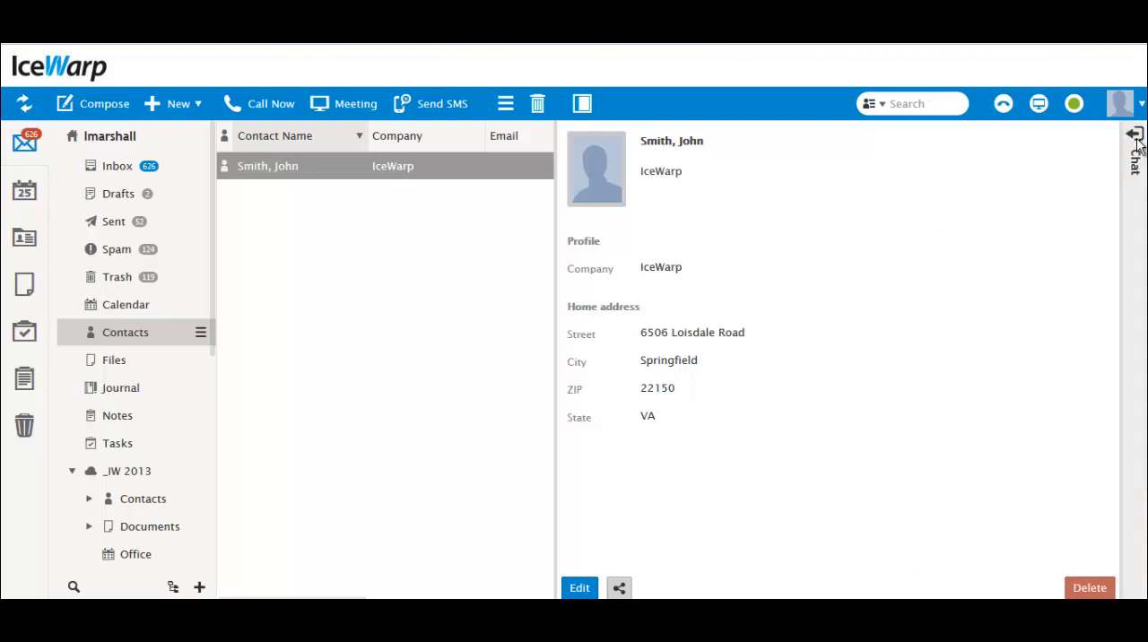
left_click(1135, 134)
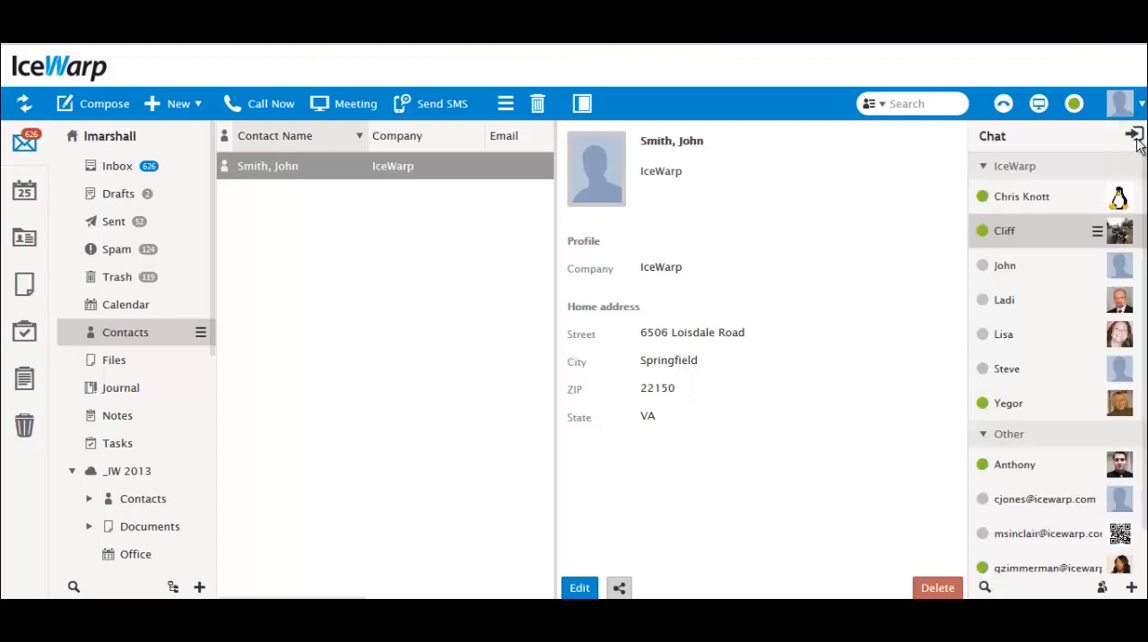
left_click(1026, 586)
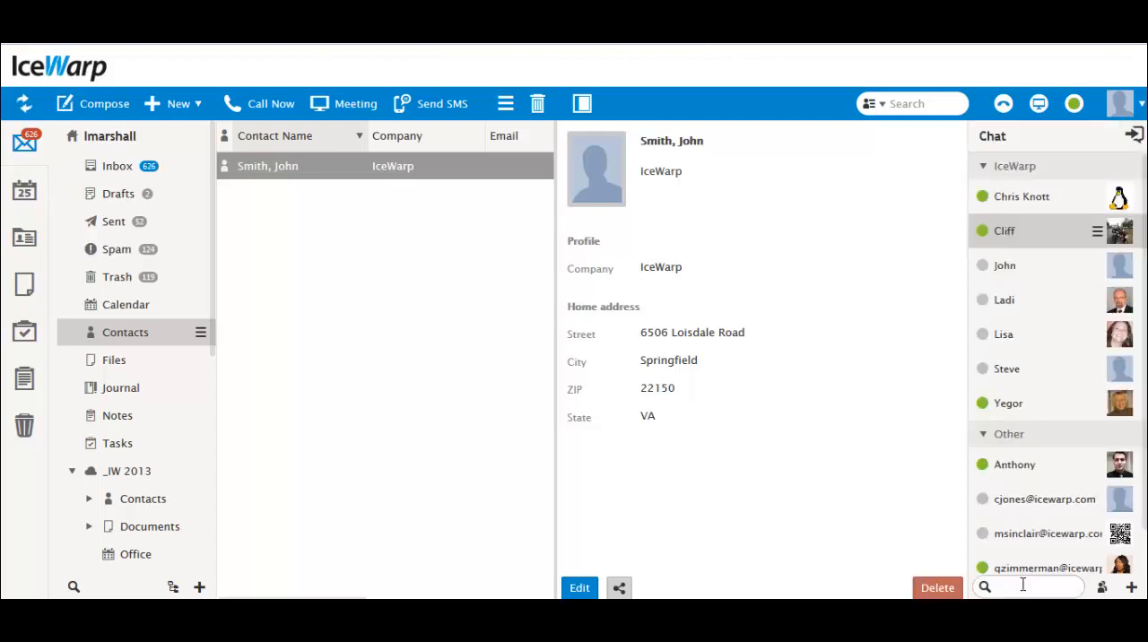
type("cli")
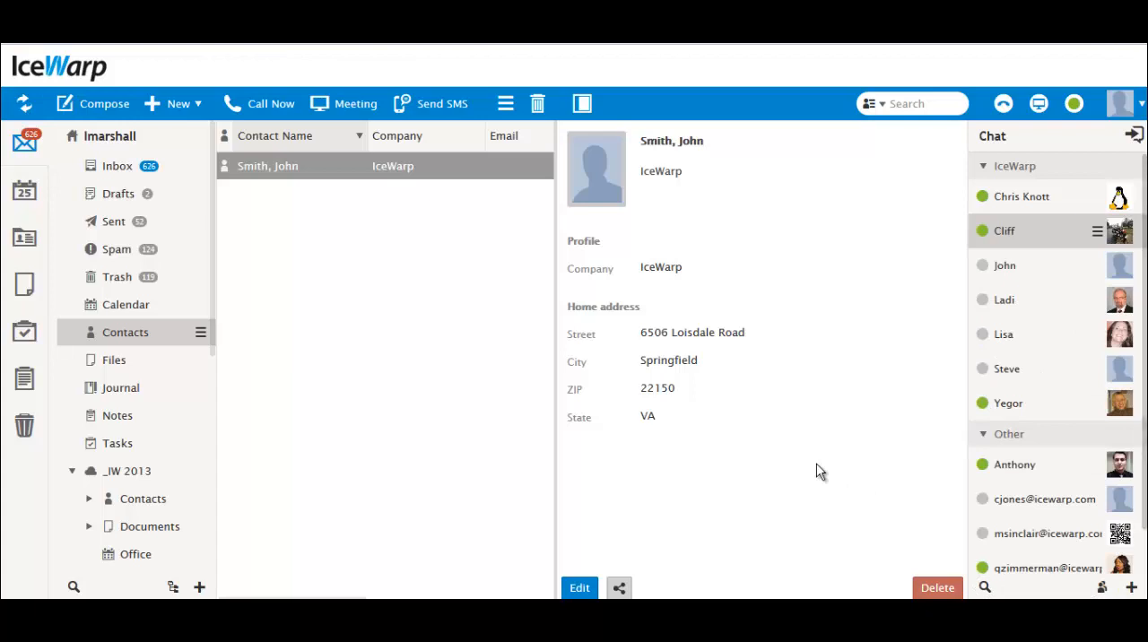
mouse_move(1038, 104)
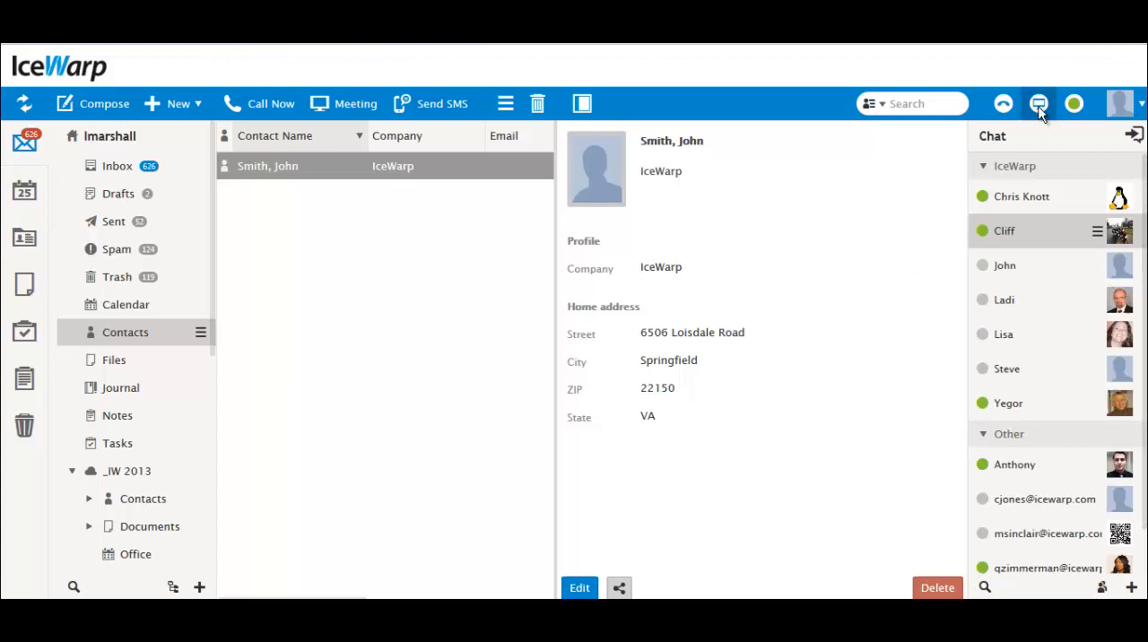
mouse_move(1040, 104)
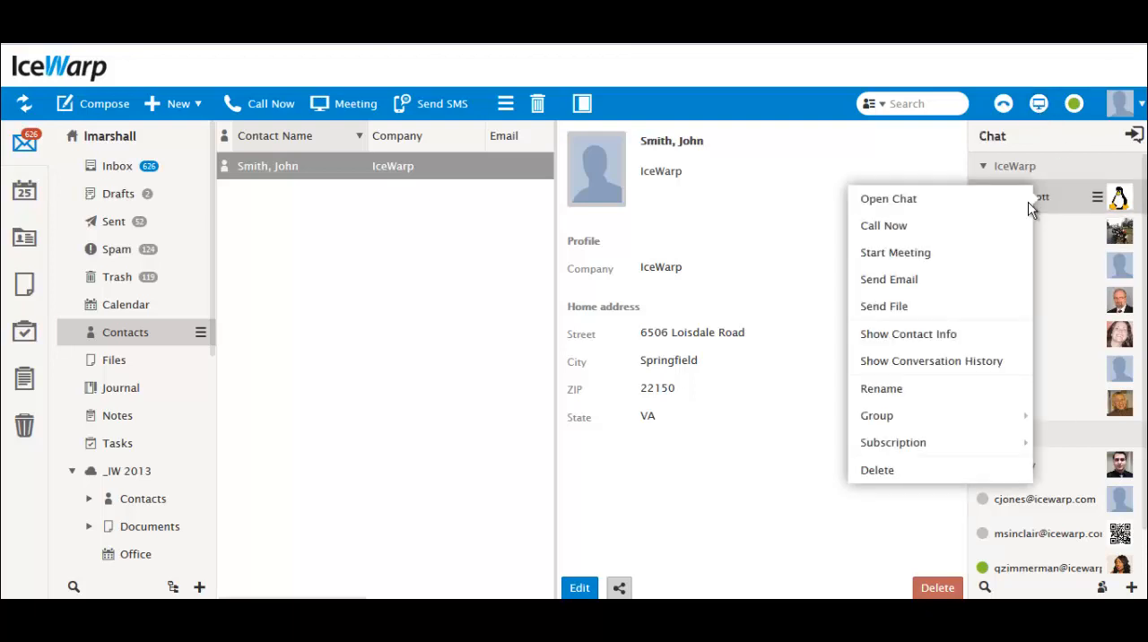
mouse_move(894, 251)
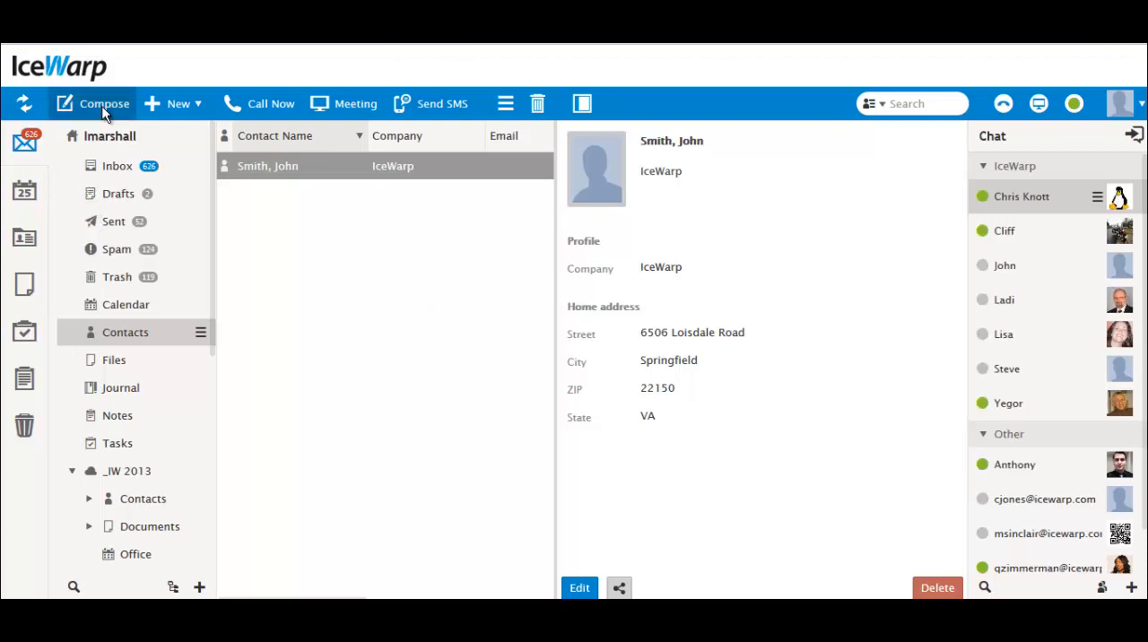
Start composing a new email message from the Compose button
left_click(104, 104)
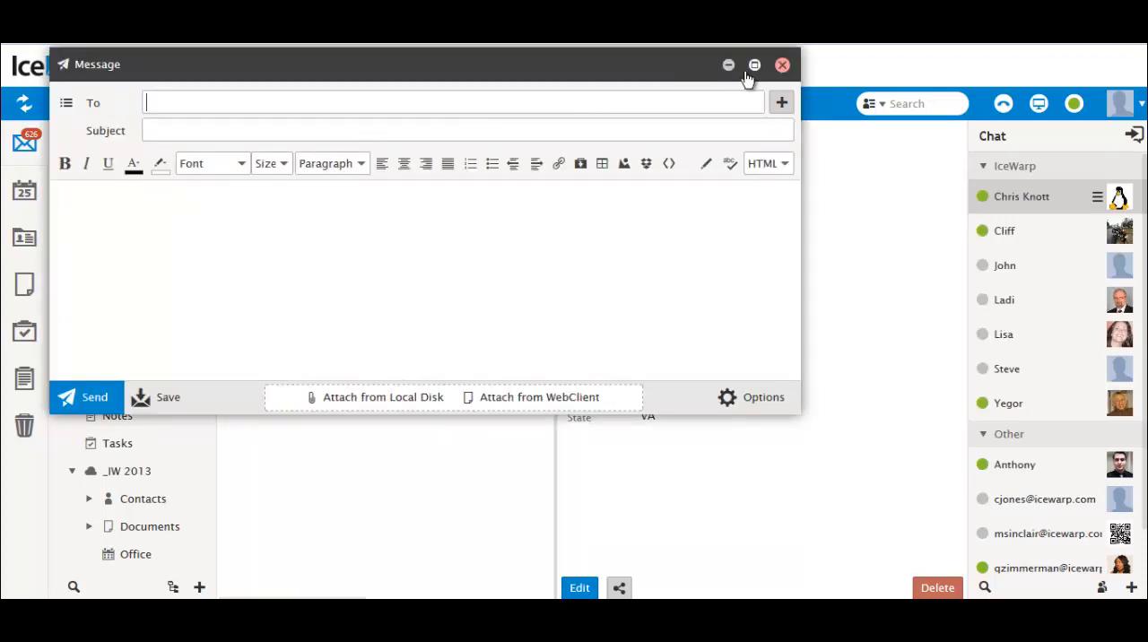
mouse_move(701, 122)
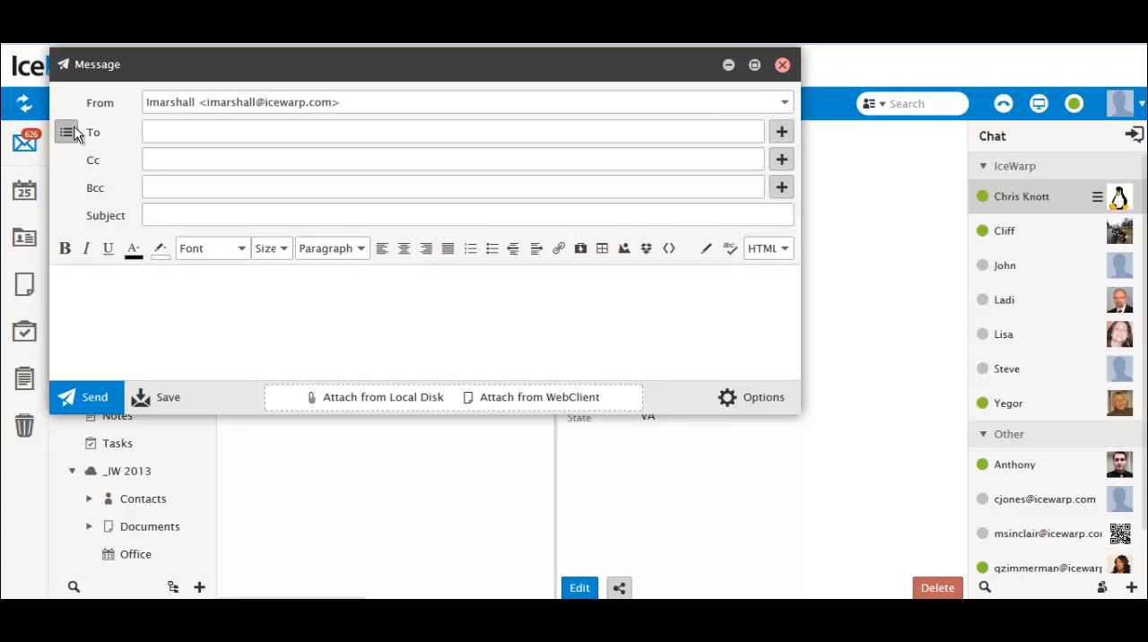
mouse_move(67, 133)
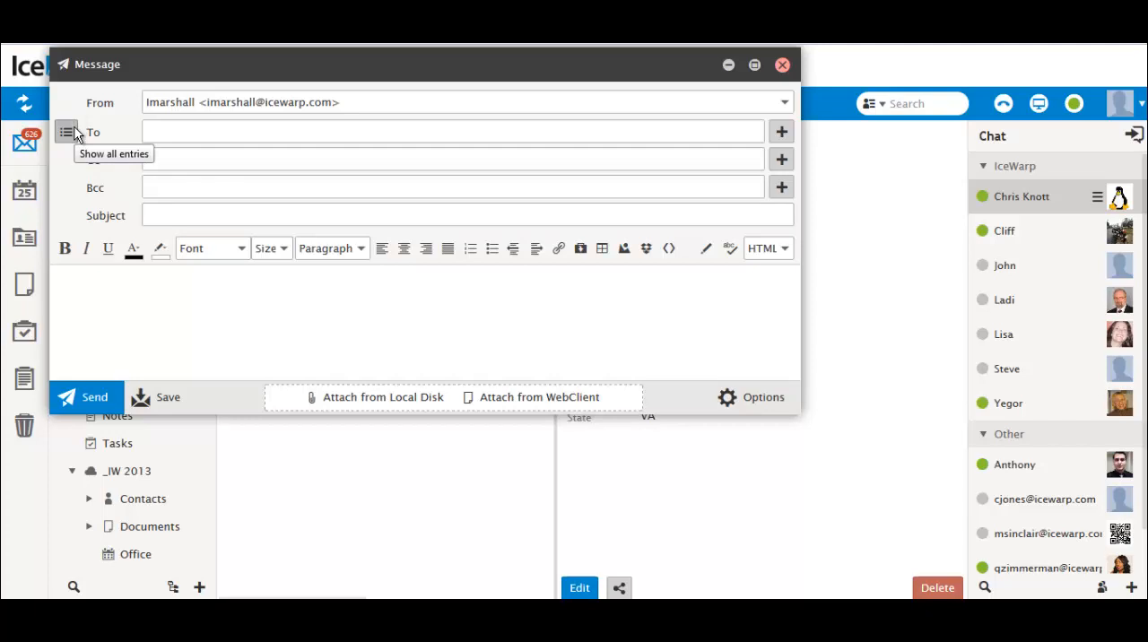
mouse_move(461, 362)
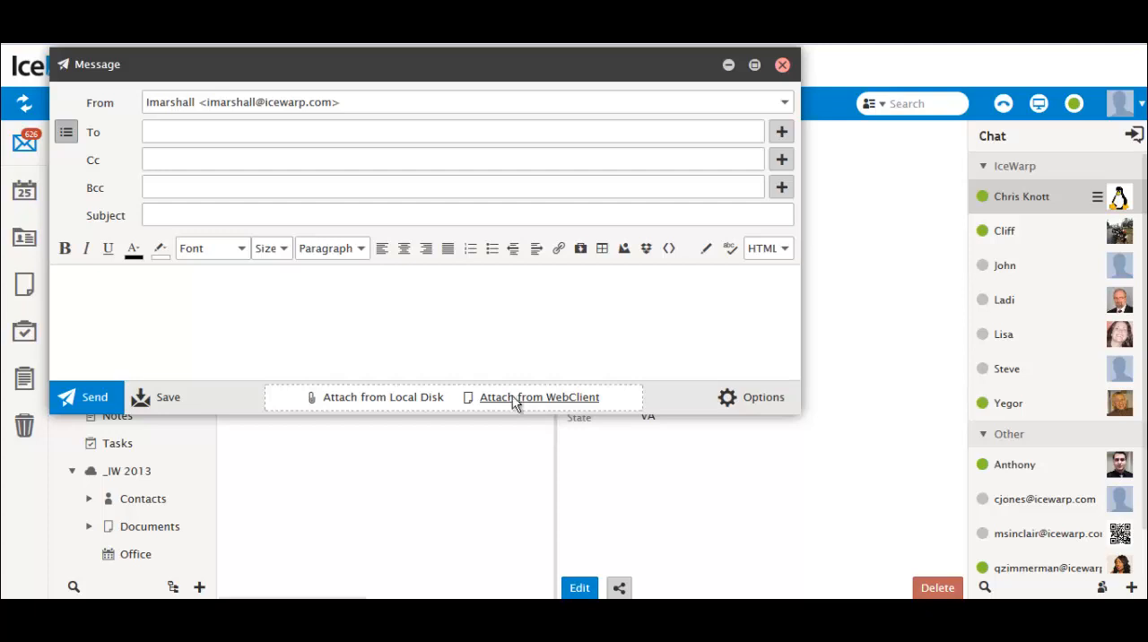
Dismiss the WebClient file picker and attach list 7.11.docx from the local disk instead
left_click(538, 396)
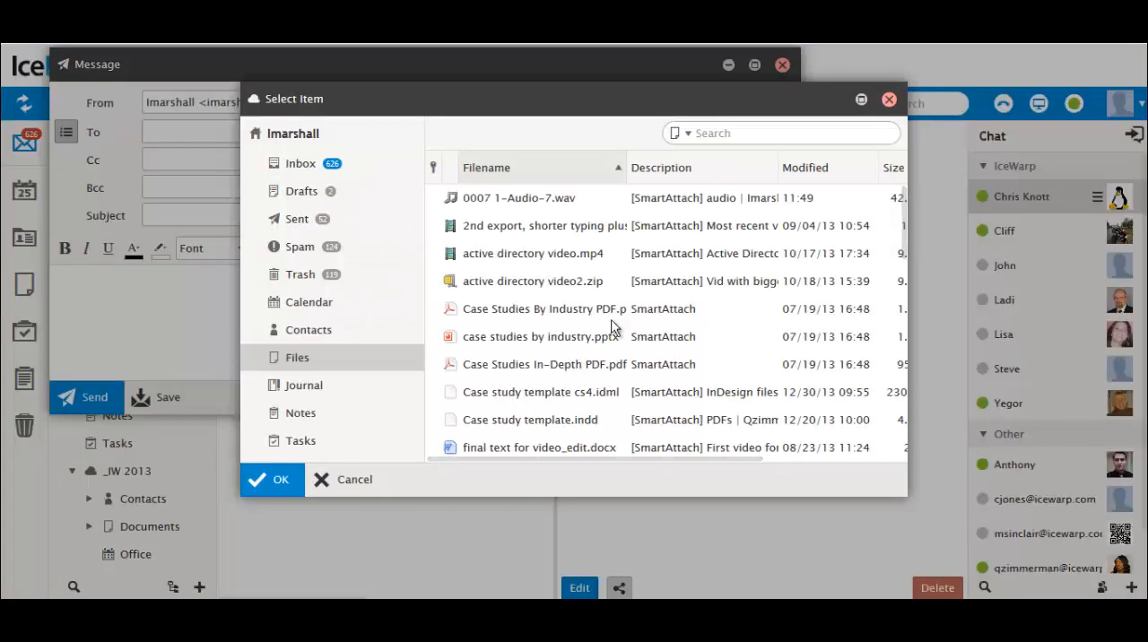
left_click(355, 479)
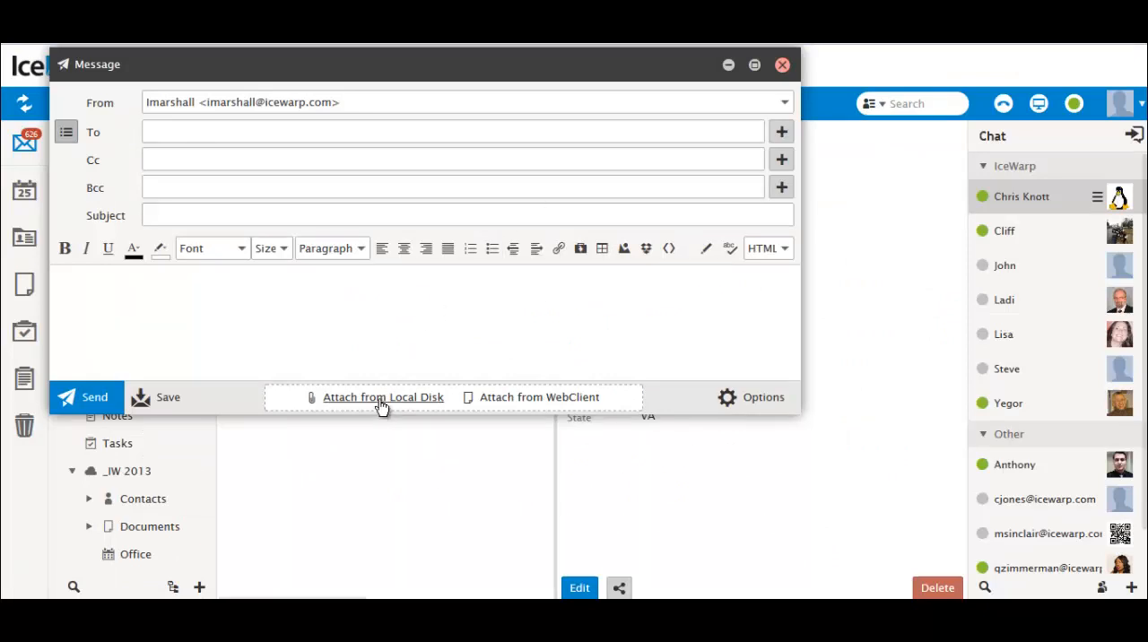
left_click(383, 398)
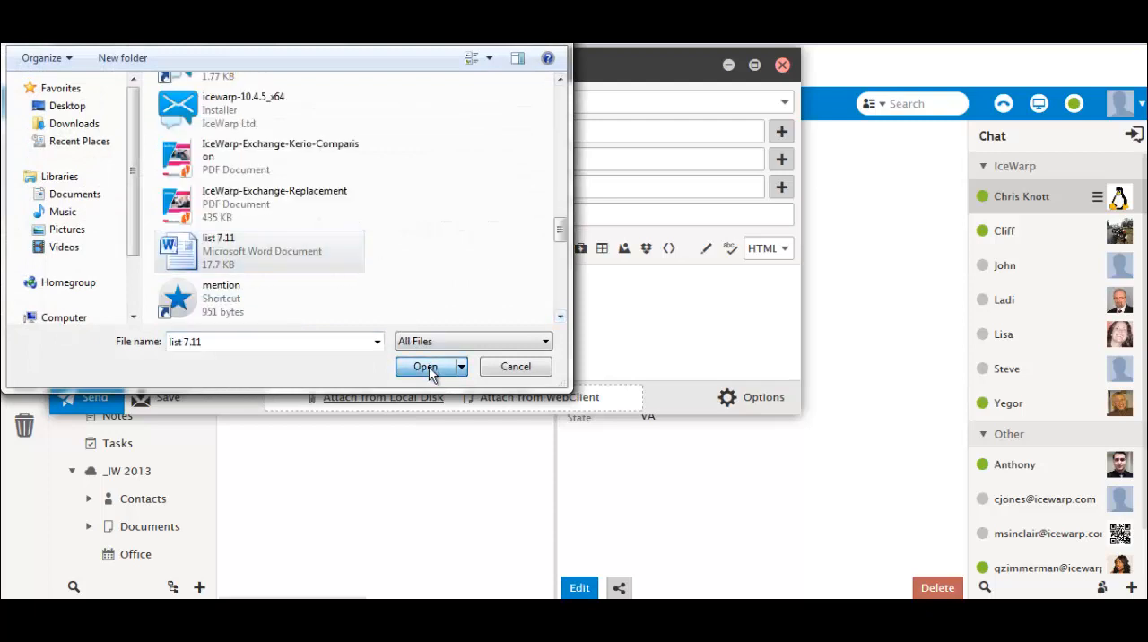
left_click(423, 366)
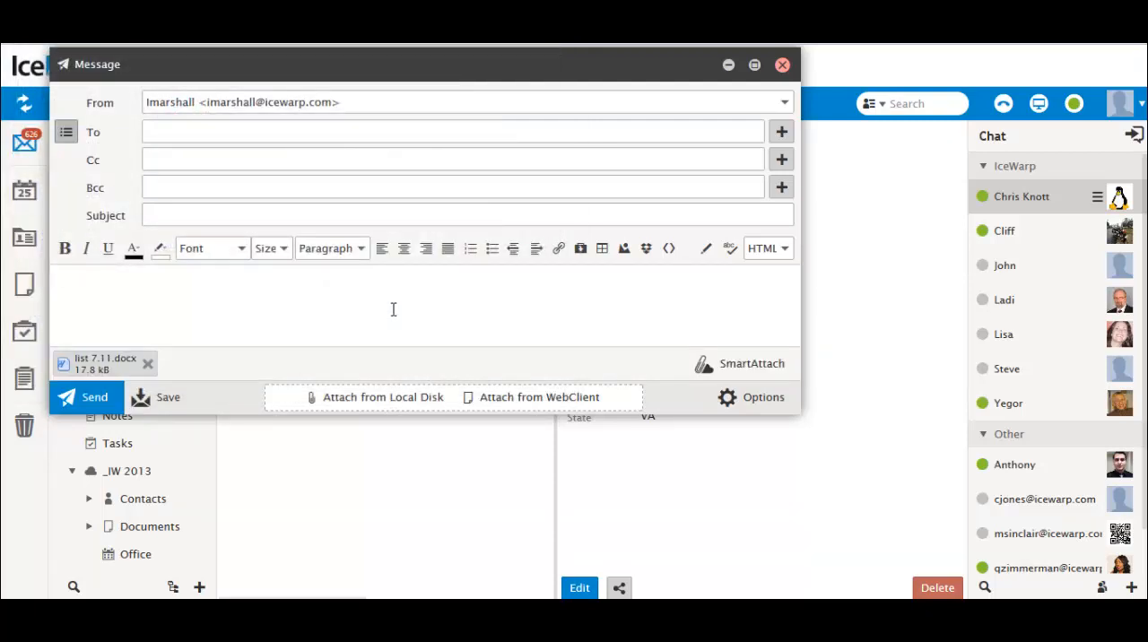
mouse_move(709, 363)
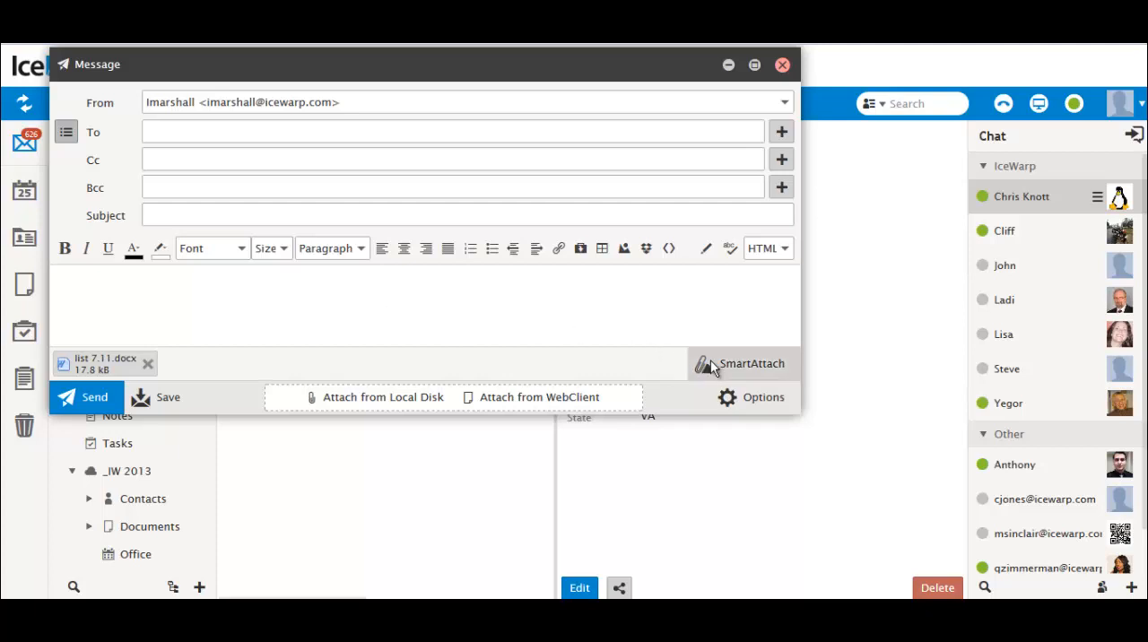
Put the new message away and bring up the account menu over John Smith's contact card
left_click(742, 362)
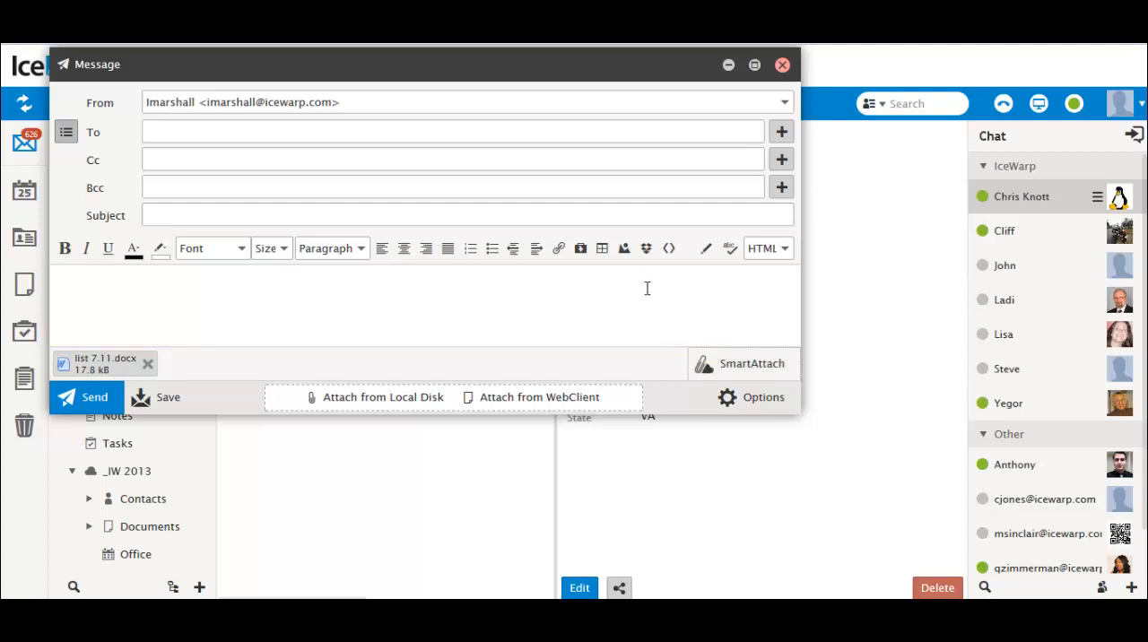
mouse_move(645, 248)
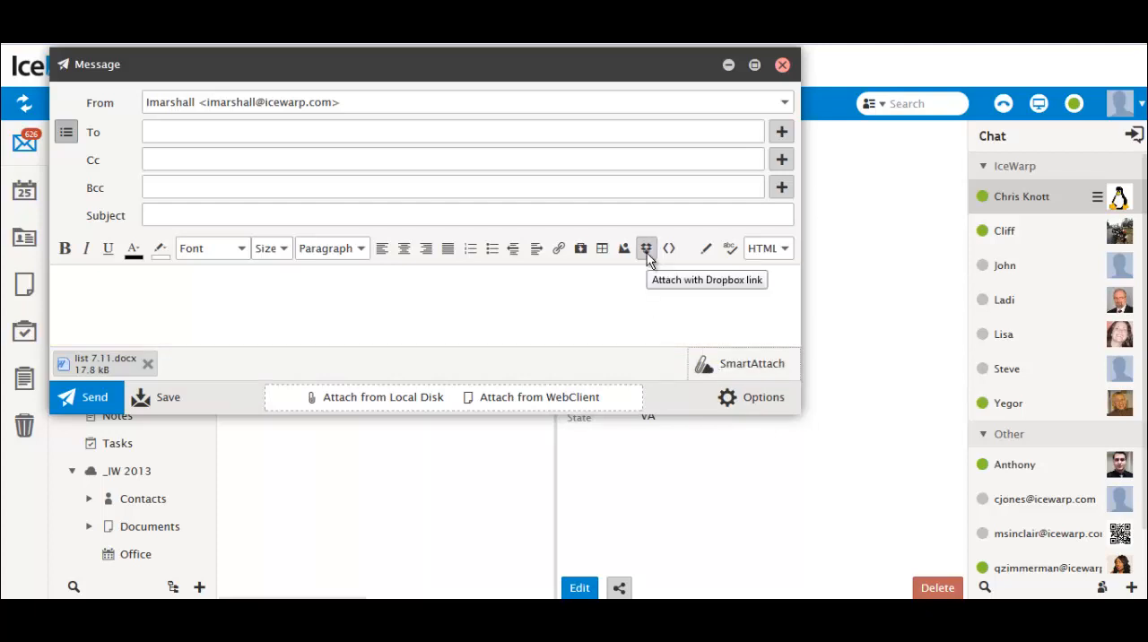
left_click(645, 248)
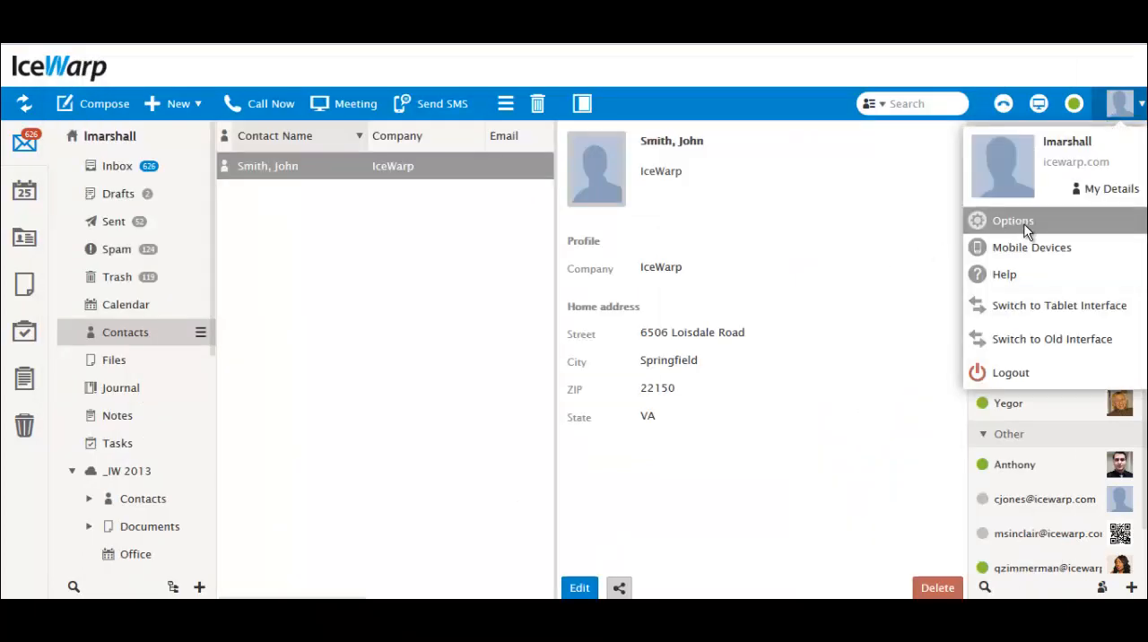
Check the Weather cities under Calendar options, then show today's calendar with Alexandria and Springfield temperatures
left_click(1011, 220)
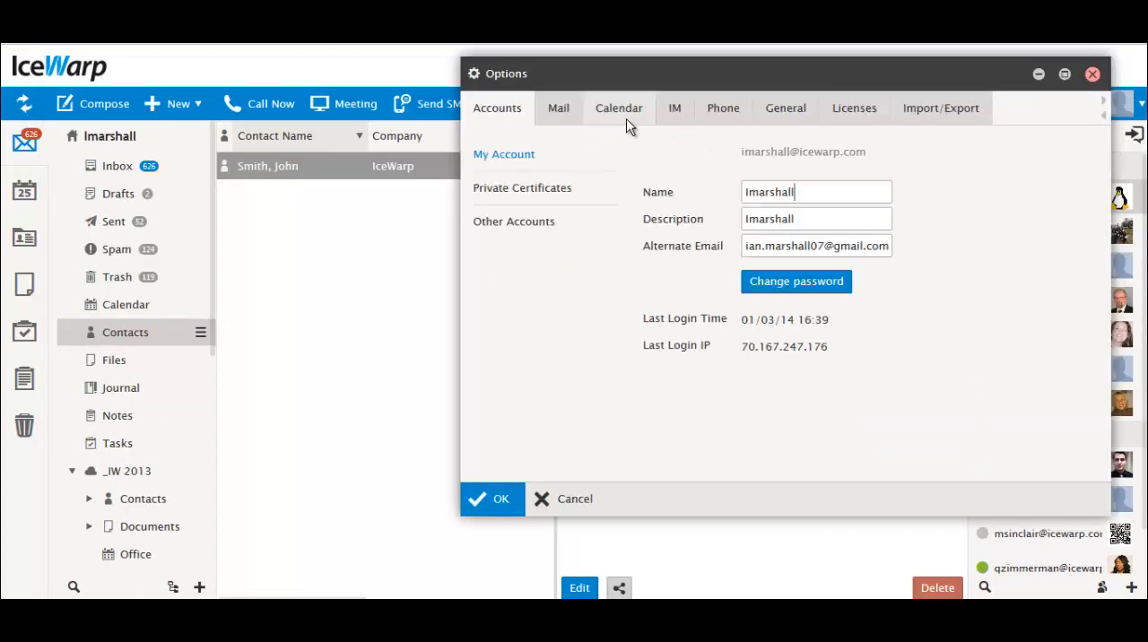
left_click(617, 108)
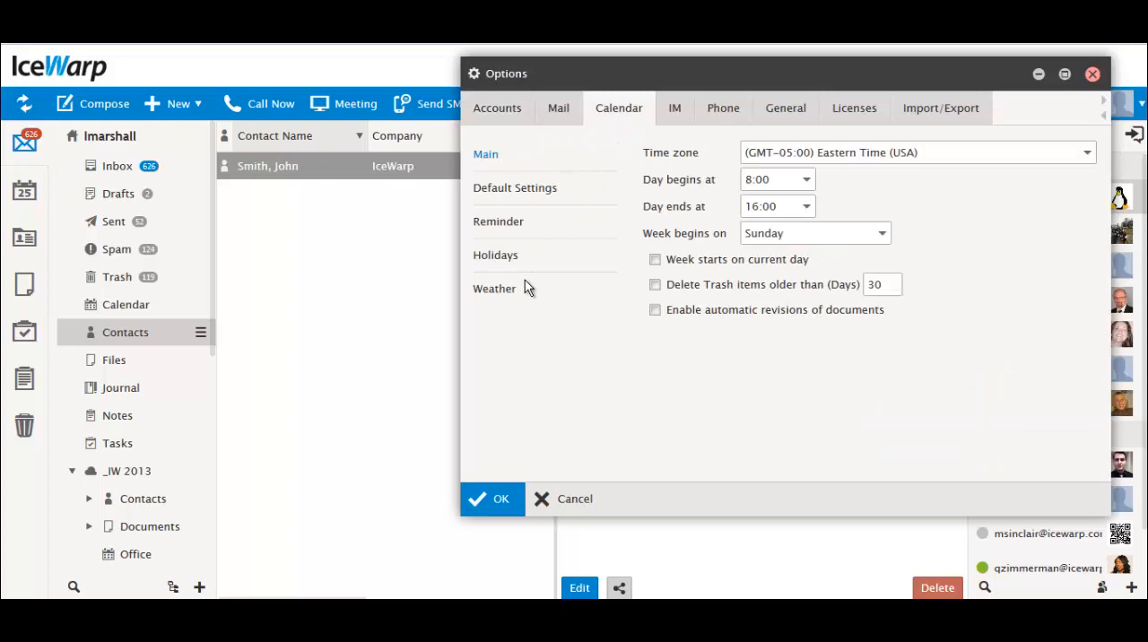
left_click(495, 287)
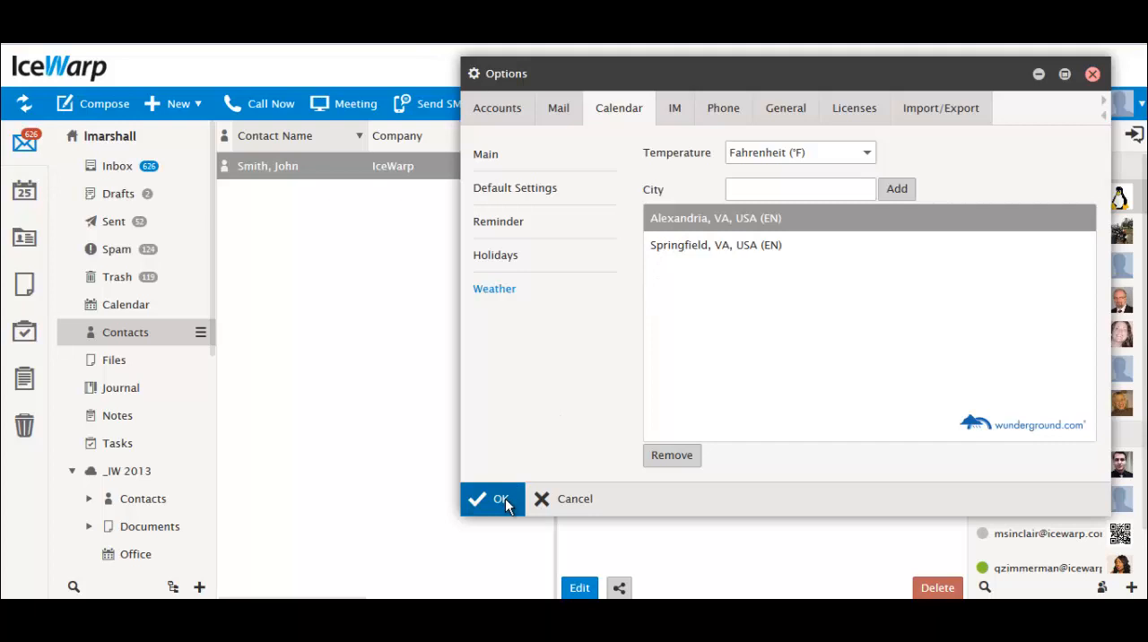
left_click(492, 498)
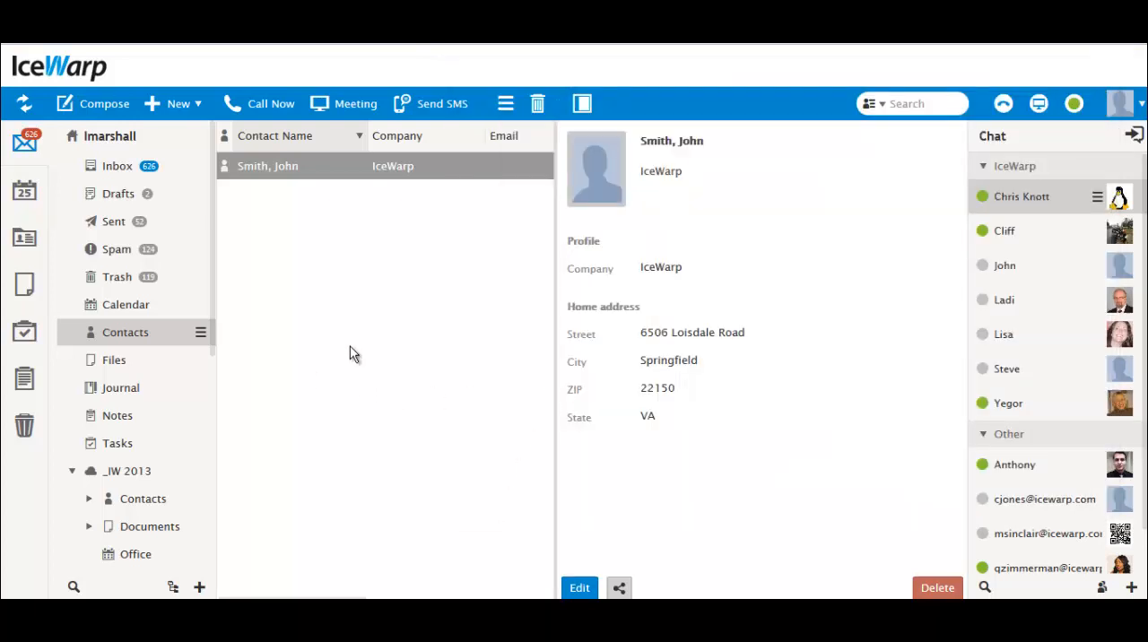
left_click(25, 192)
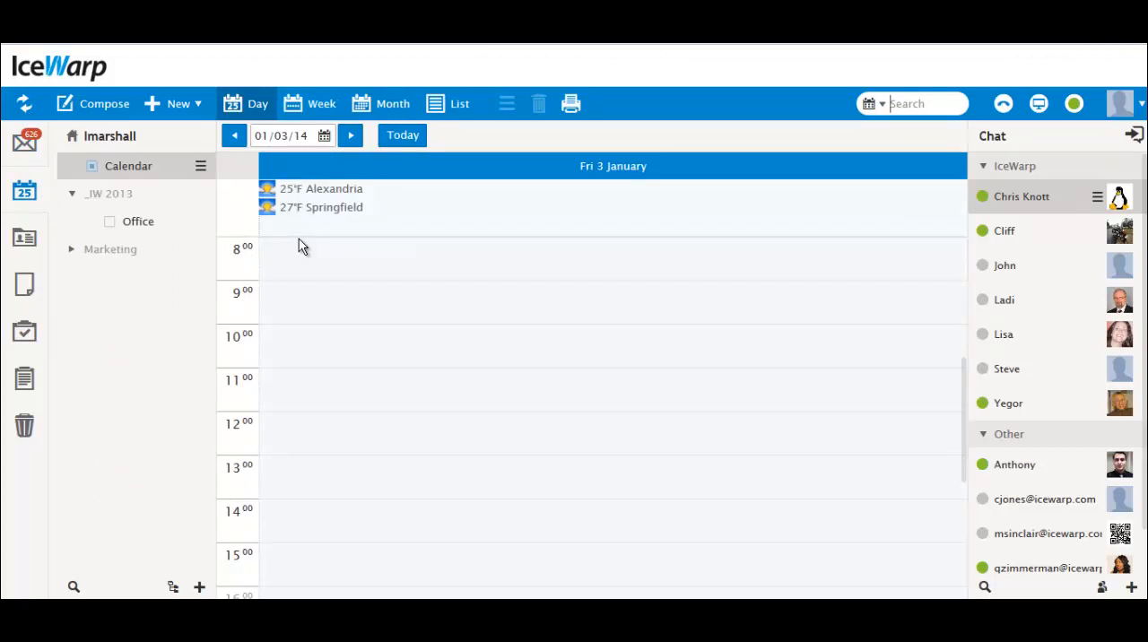
mouse_move(363, 244)
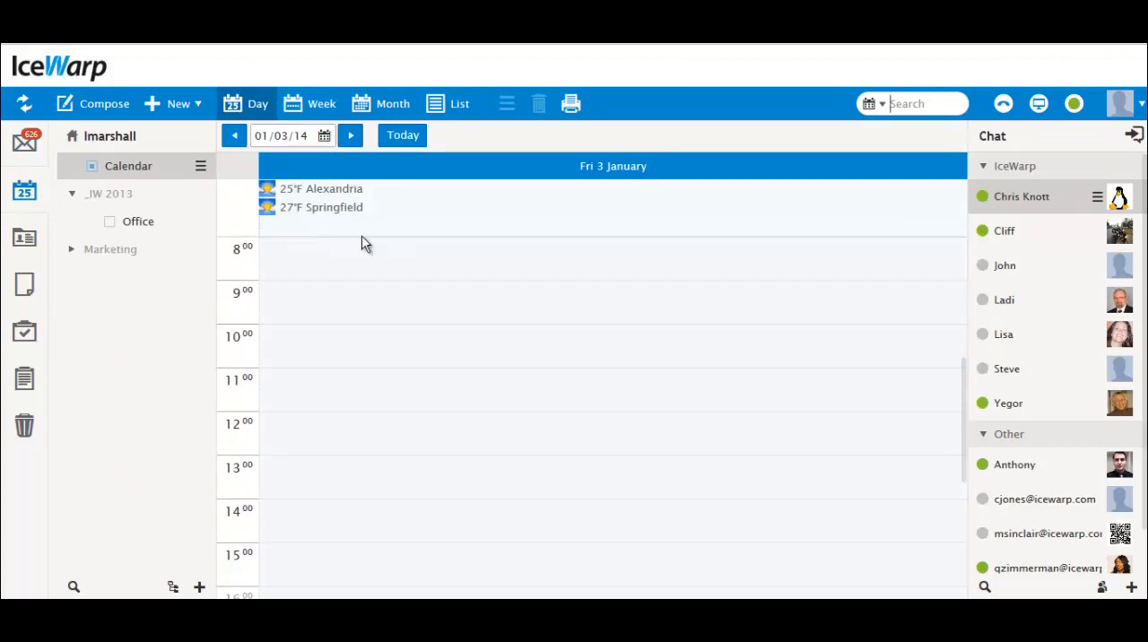
Switch to the old interface via the avatar menu, then back to the new one from Tools
left_click(1121, 102)
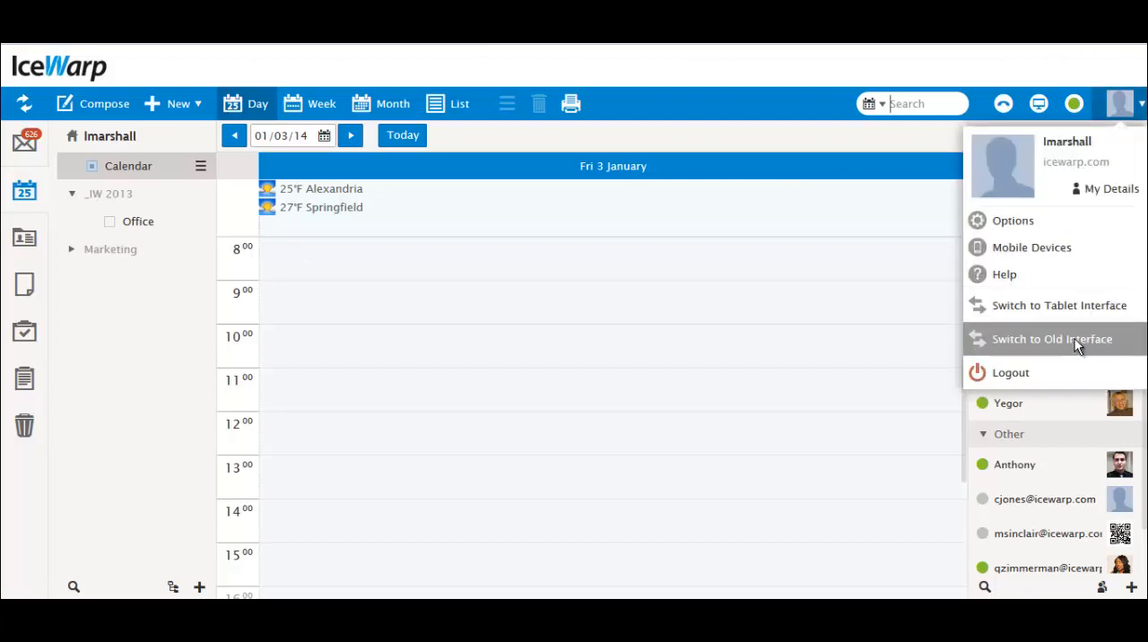
left_click(1051, 339)
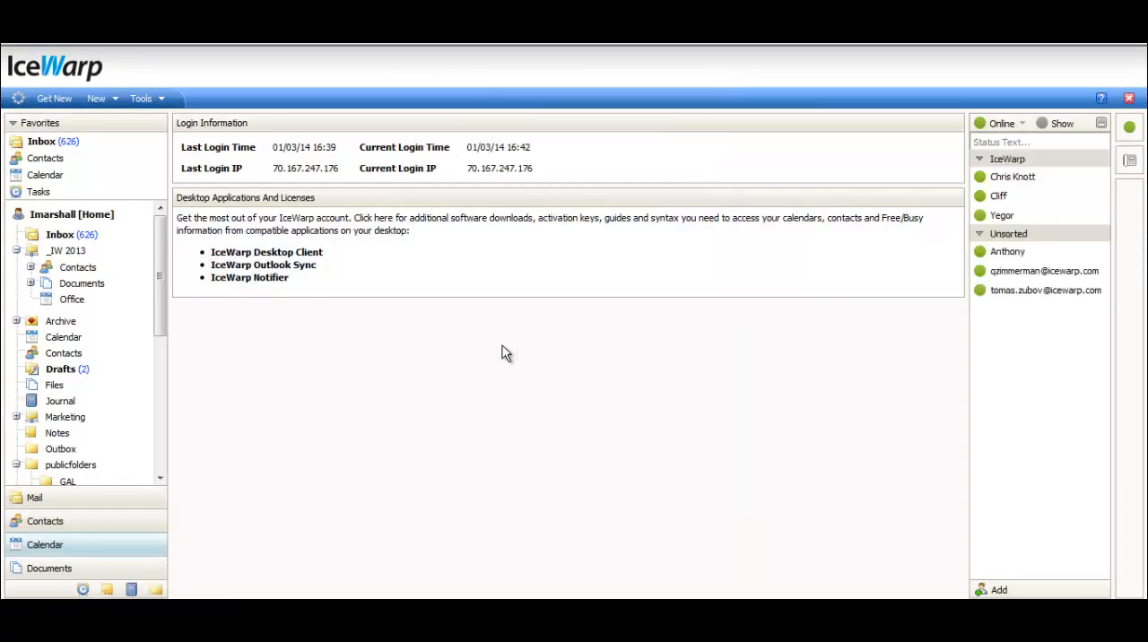
left_click(139, 97)
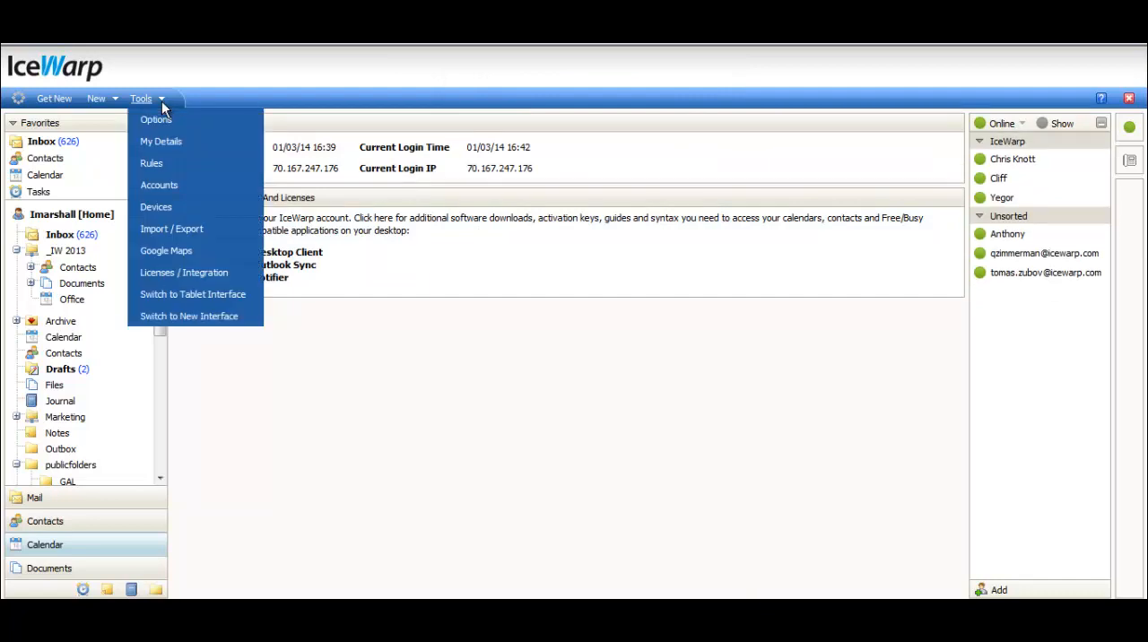
mouse_move(189, 316)
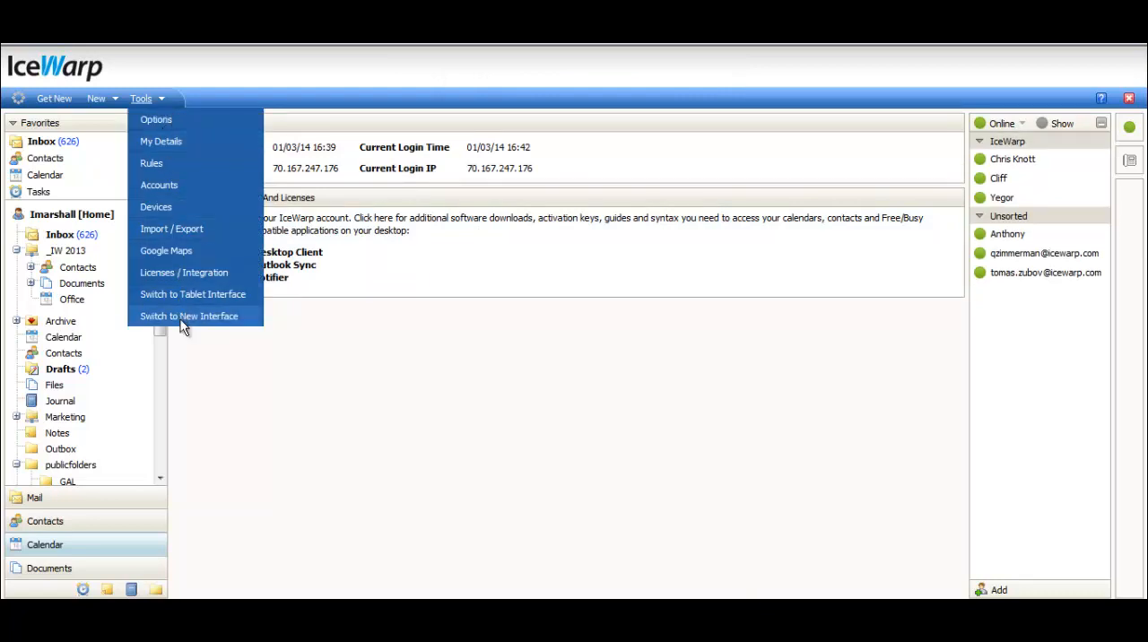
left_click(188, 315)
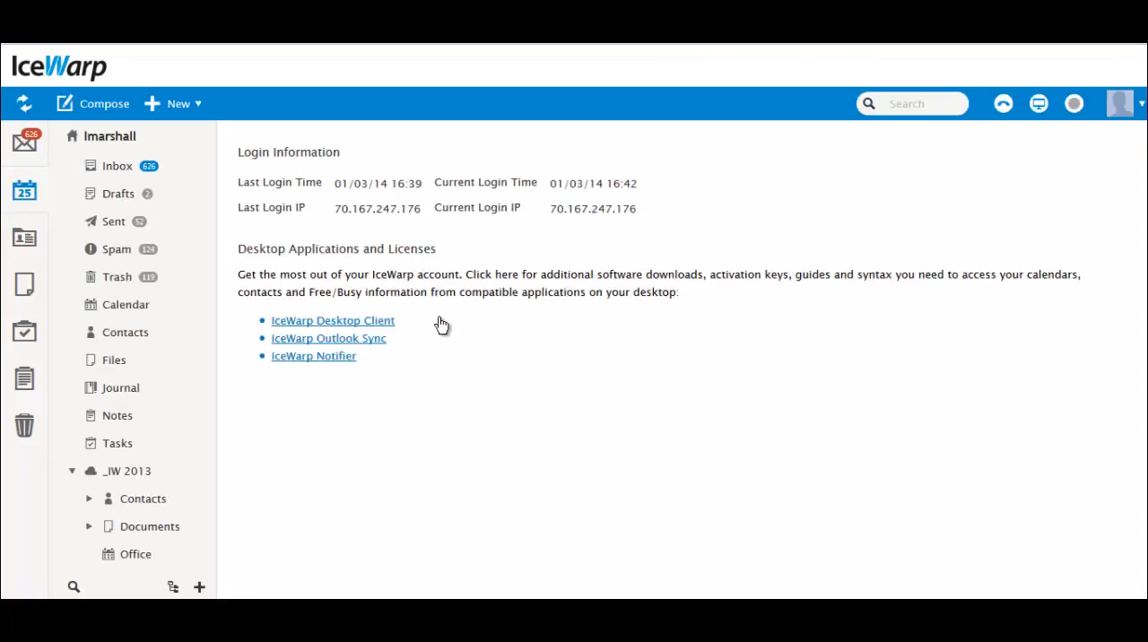